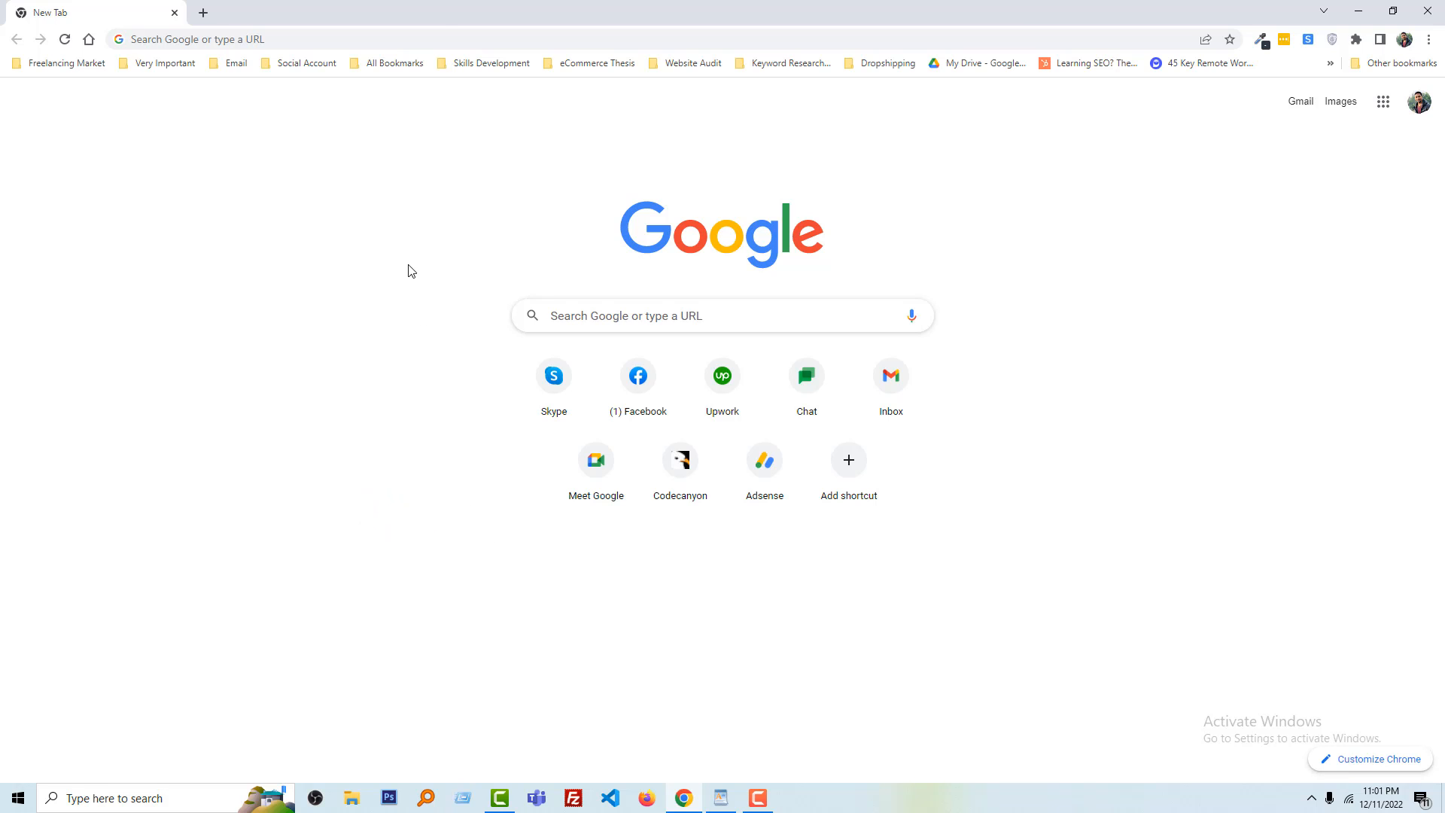
# Open the site's Wix dashboard from the bookmark to view its activity overview
pyautogui.click(443, 41)
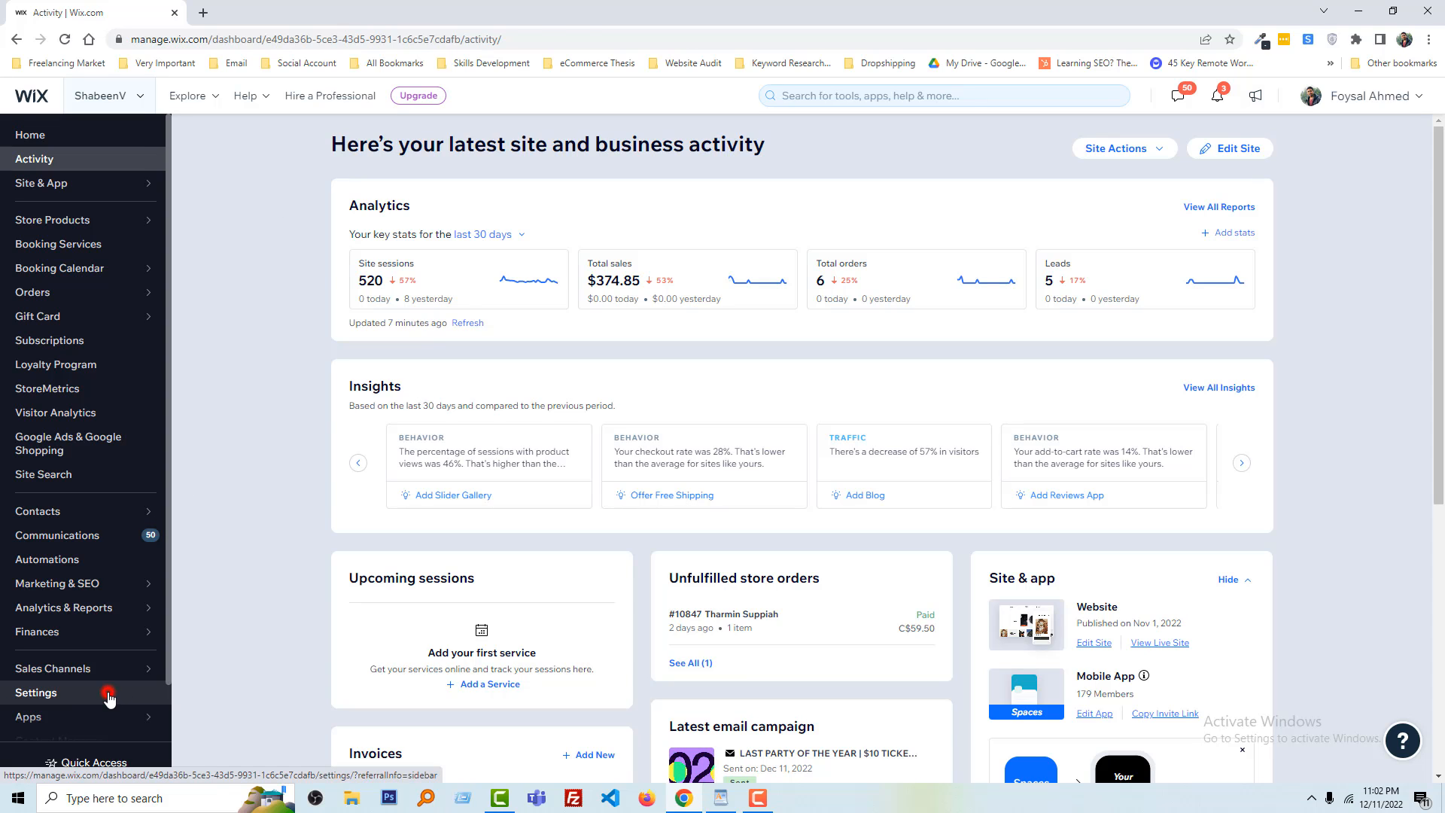
# Go to Settings, then Advanced, and open the Custom code page
pyautogui.click(36, 692)
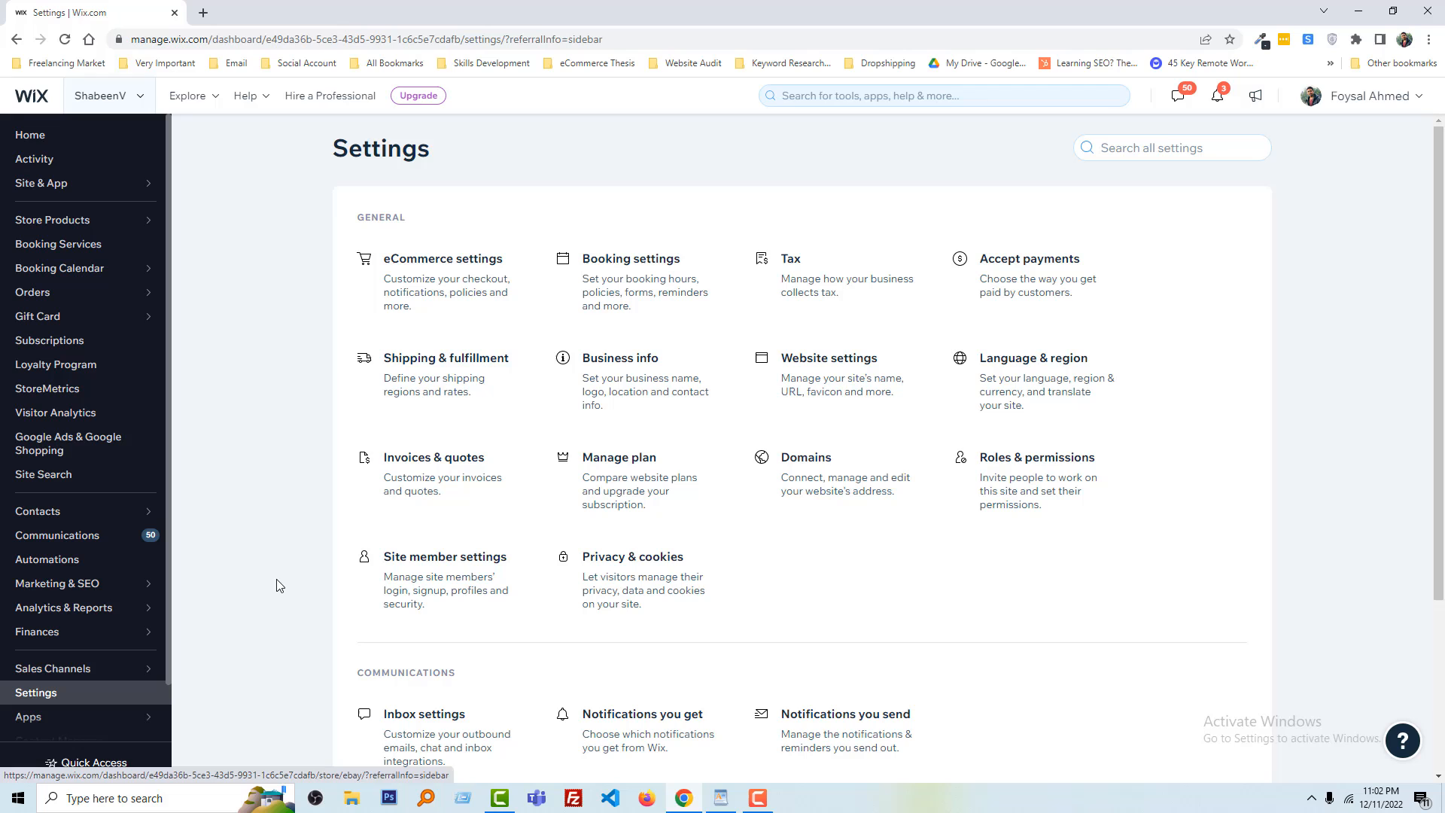
pyautogui.moveTo(522, 459)
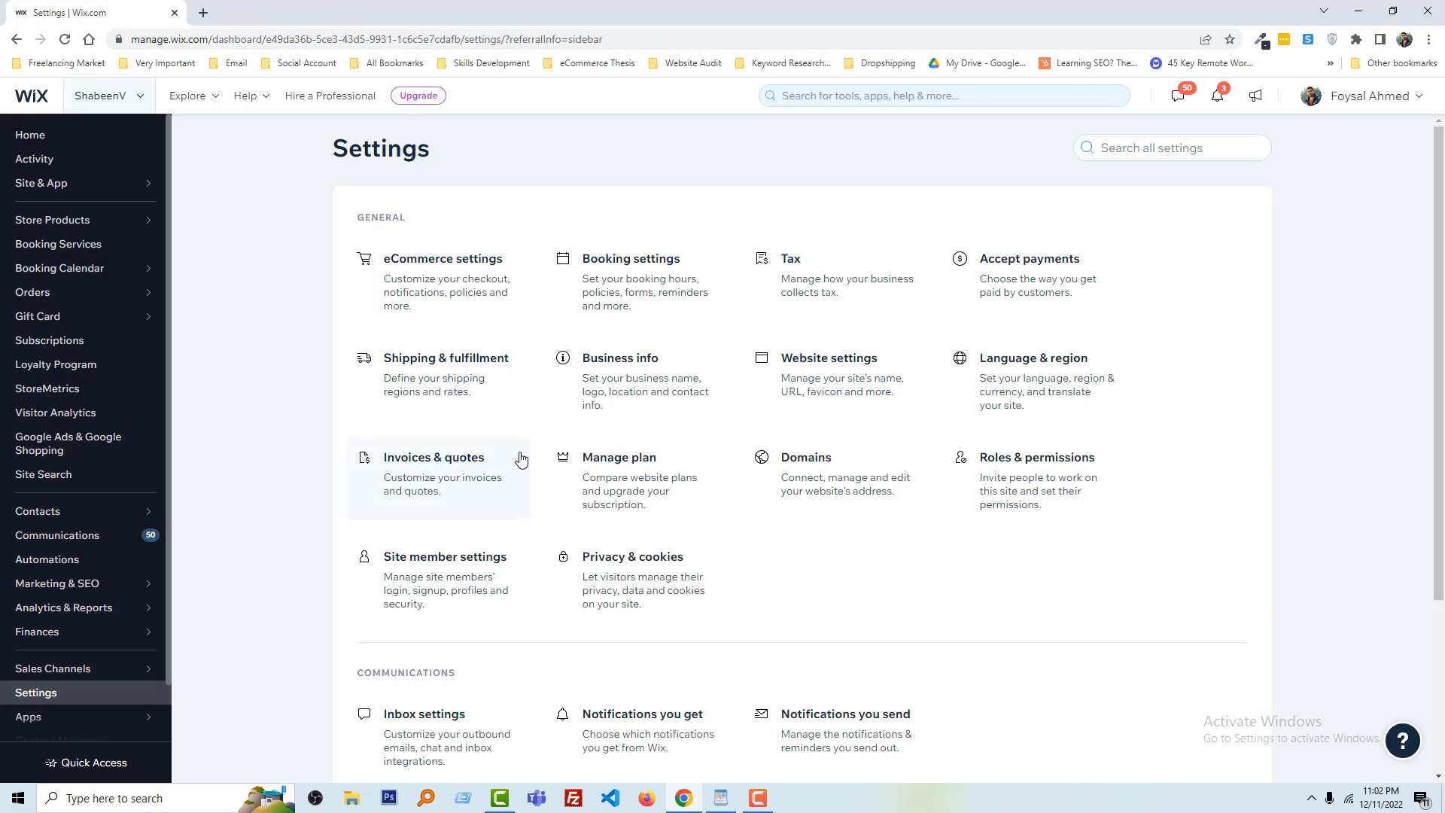
pyautogui.scroll(-3)
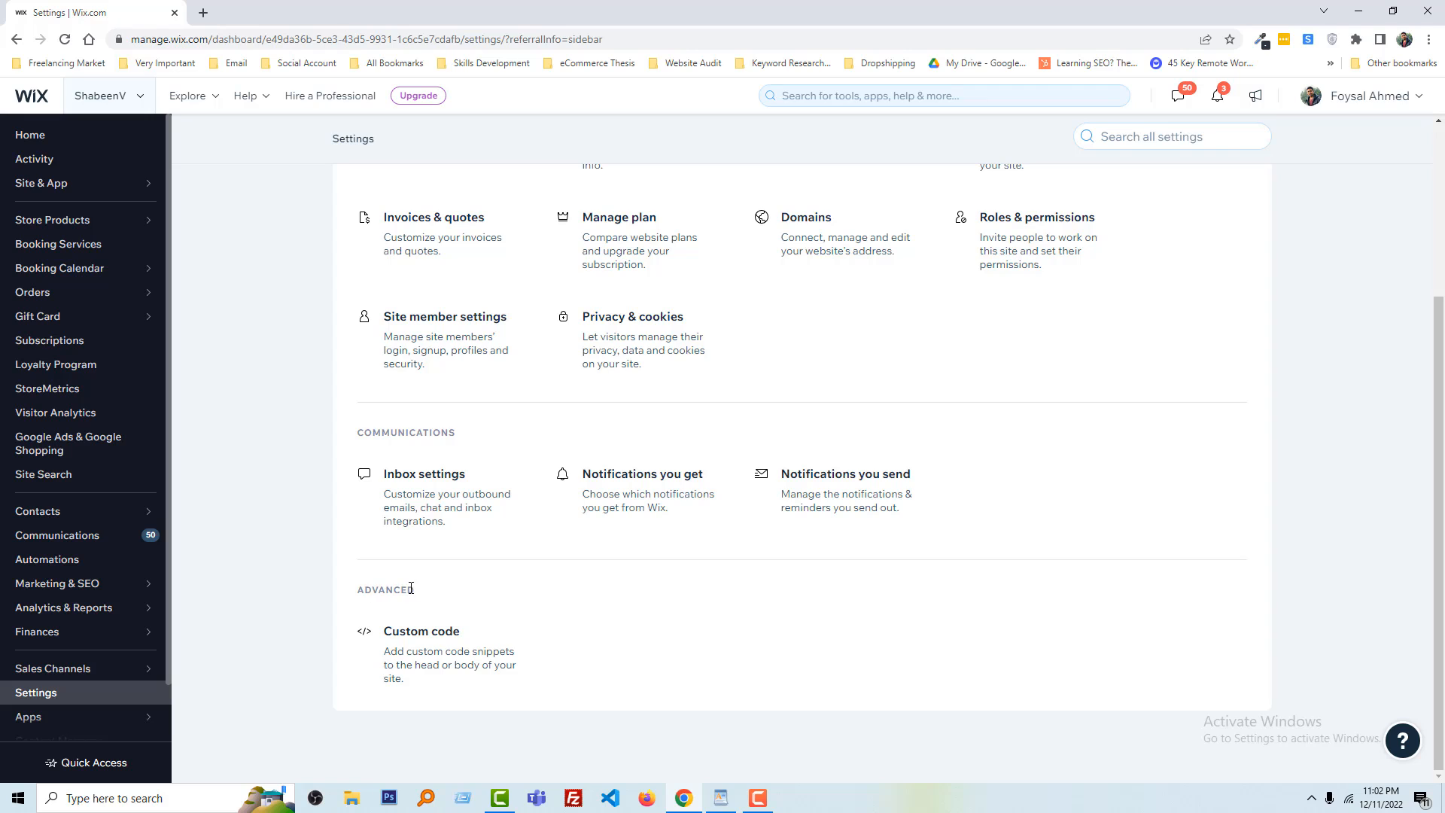
pyautogui.moveTo(458, 659)
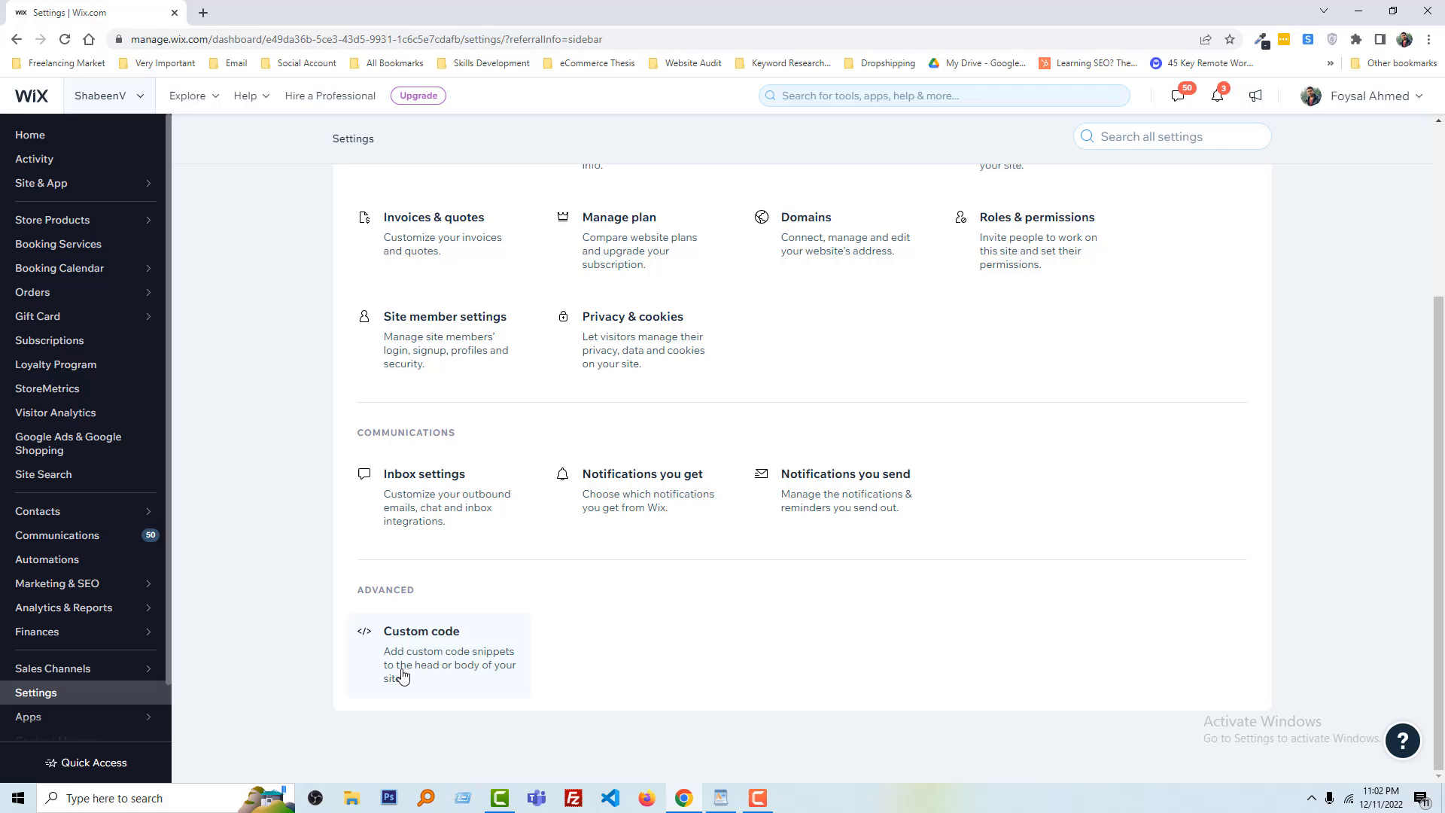
pyautogui.moveTo(477, 693)
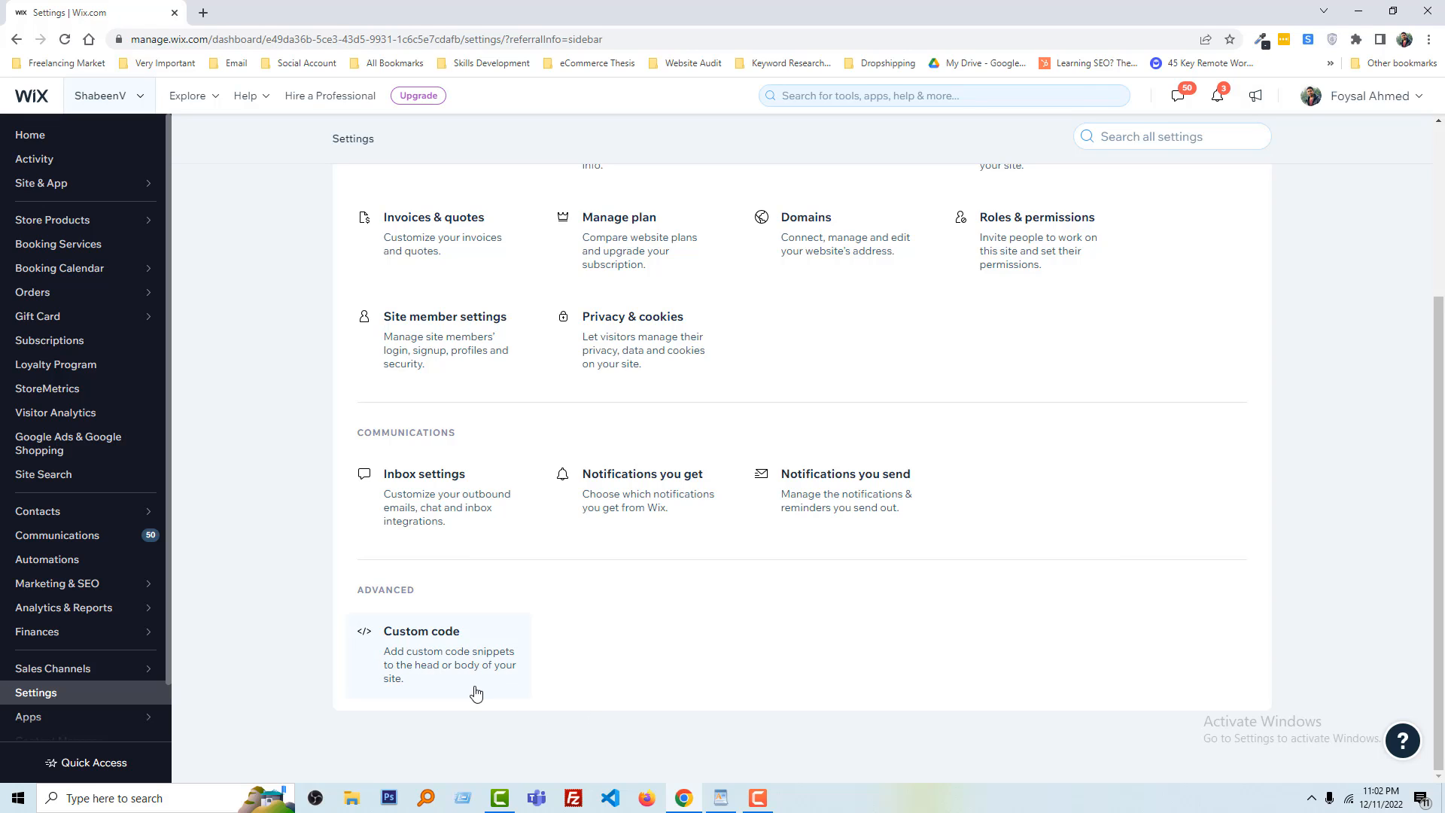
pyautogui.moveTo(492, 689)
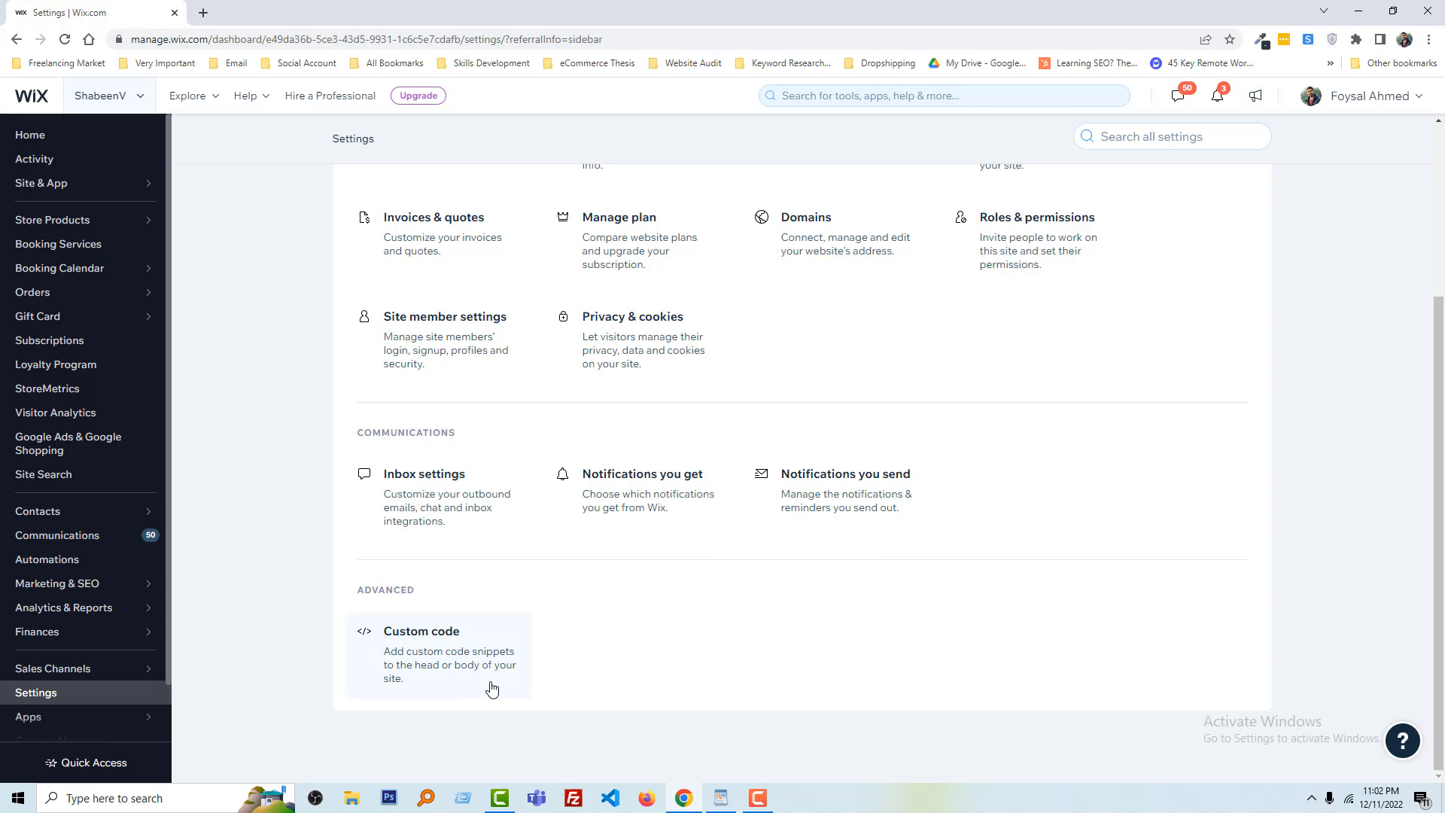
pyautogui.moveTo(502, 705)
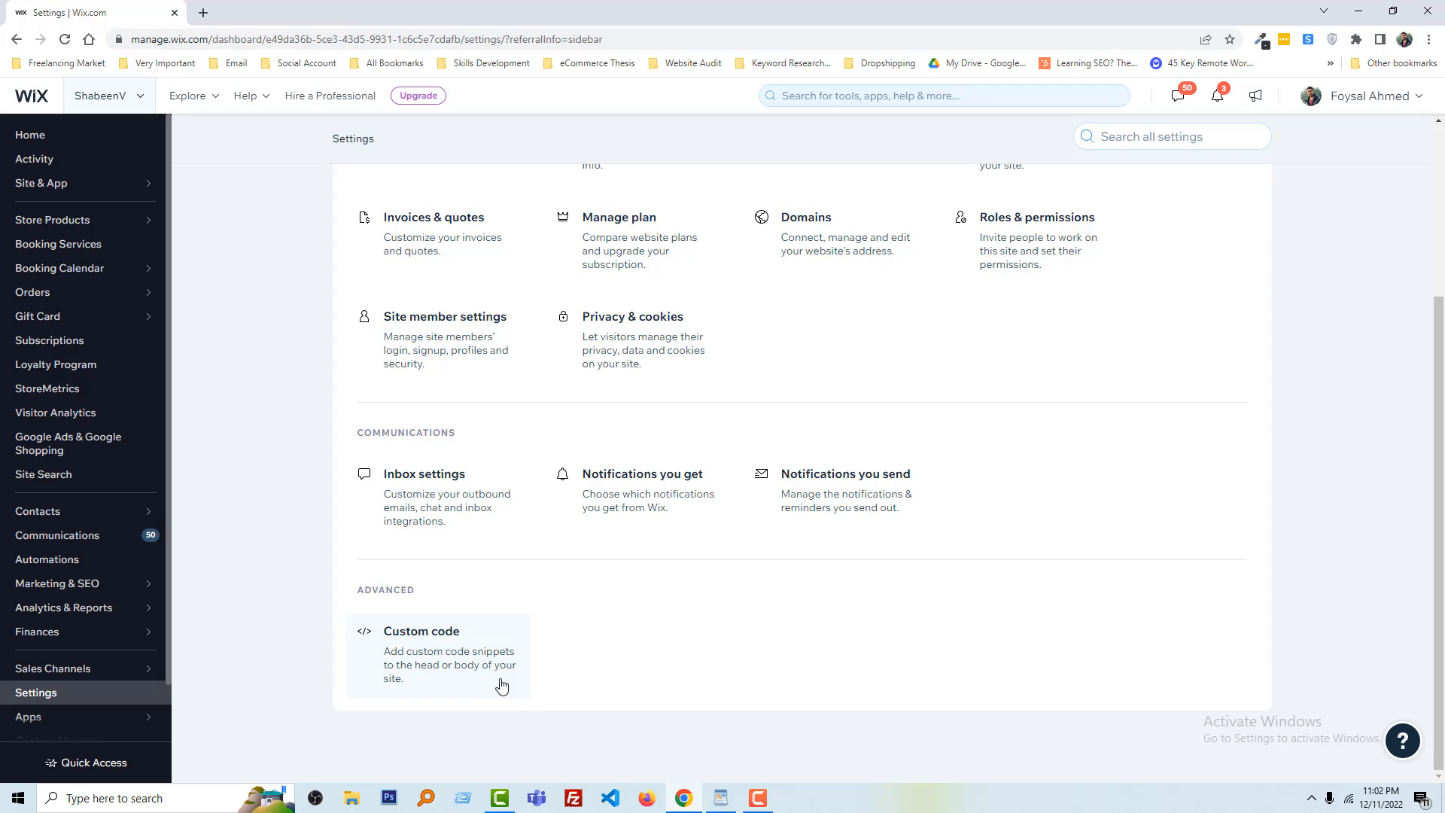
pyautogui.moveTo(492, 657)
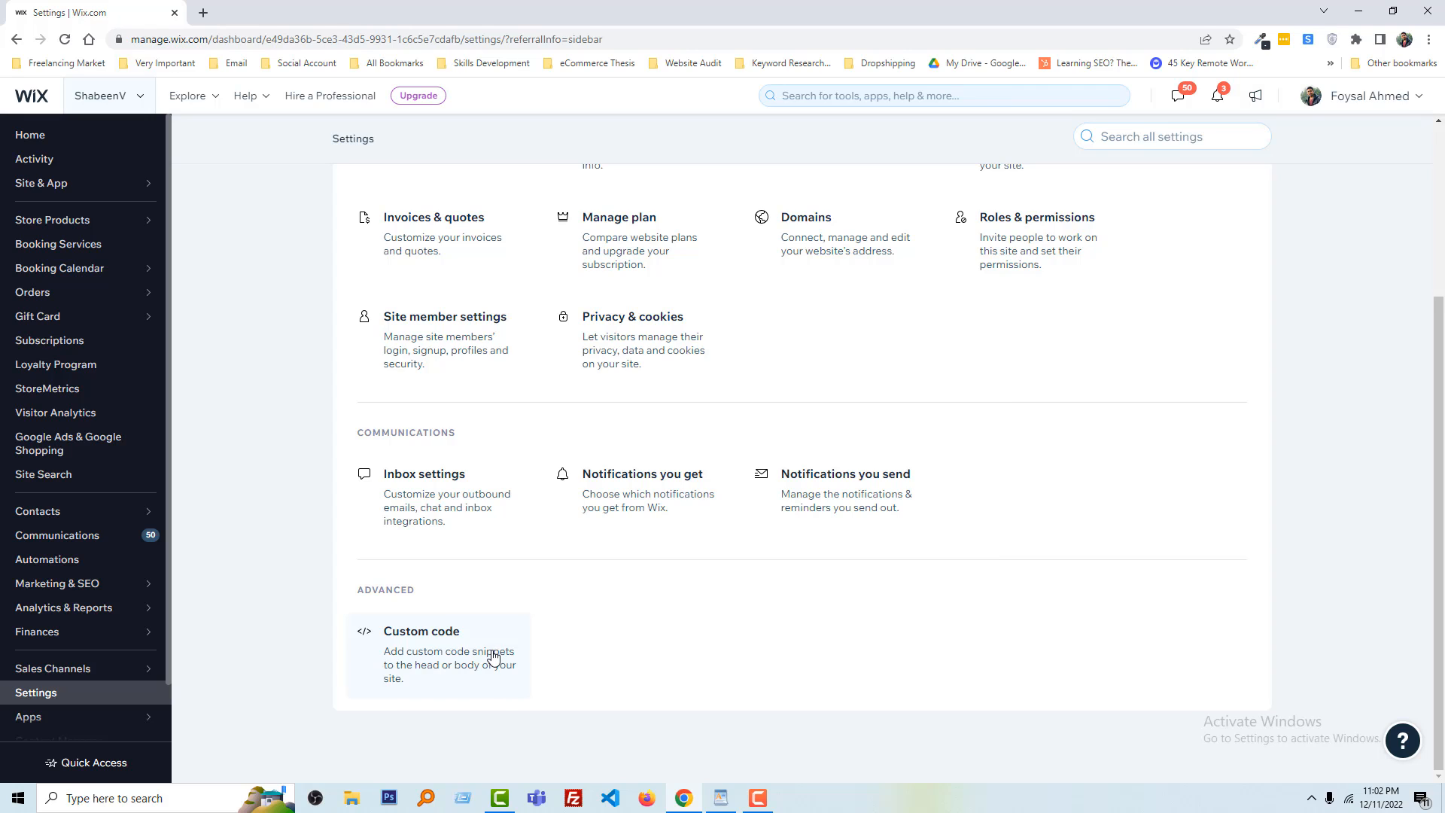
pyautogui.click(422, 630)
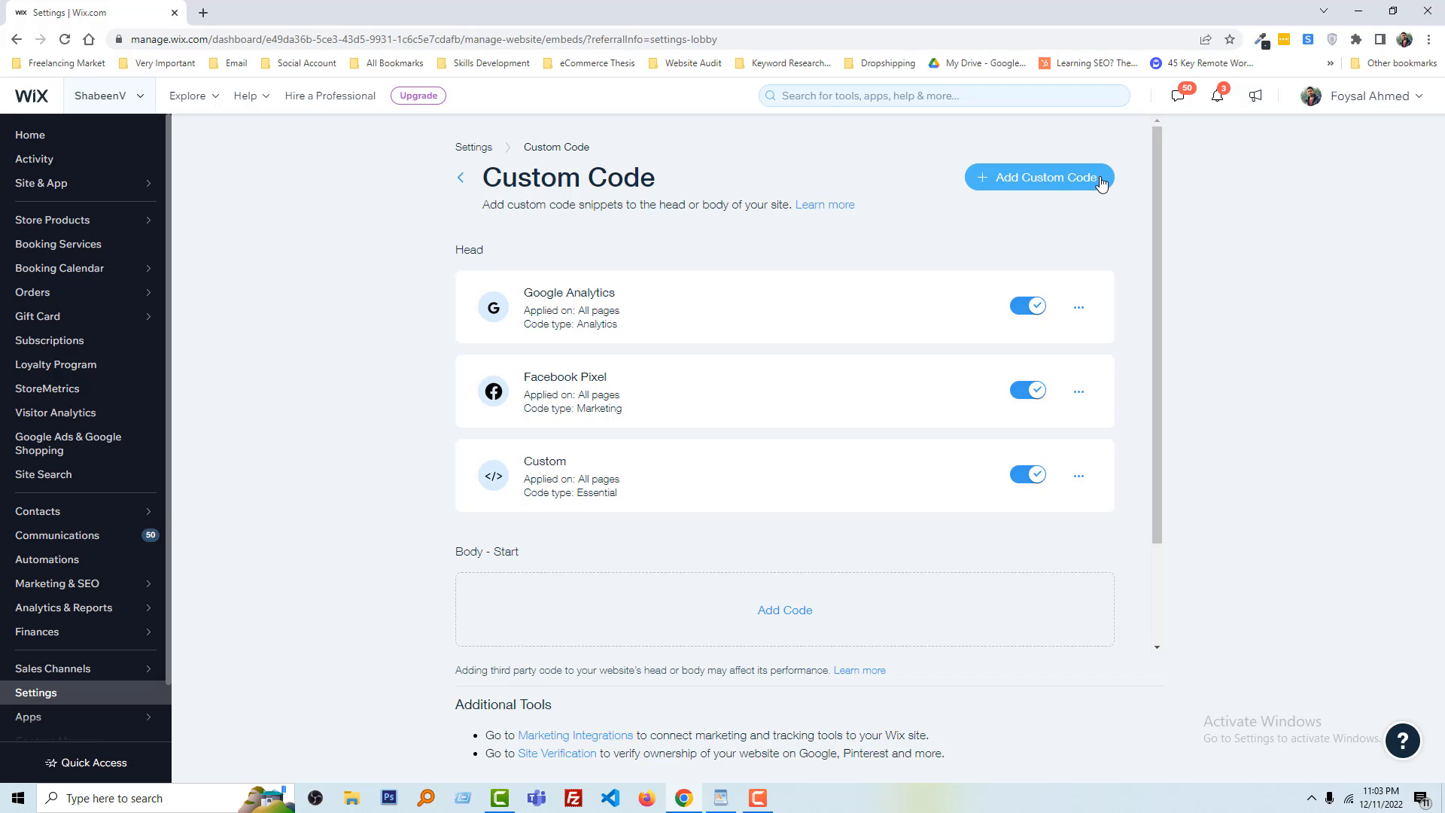
# Add a new custom code snippet and paste the attn.tv tracking script into it
pyautogui.click(1039, 177)
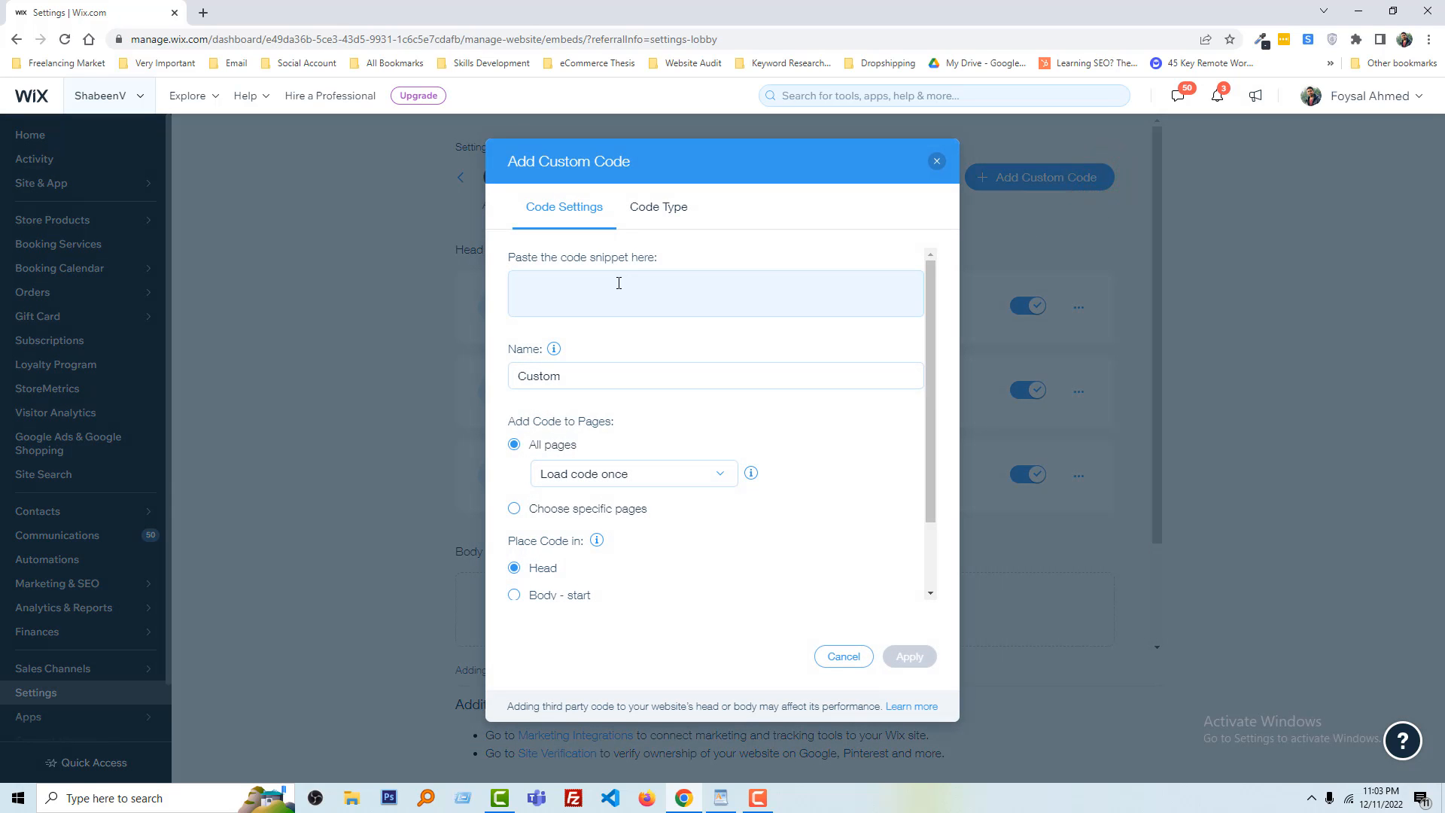
pyautogui.click(615, 284)
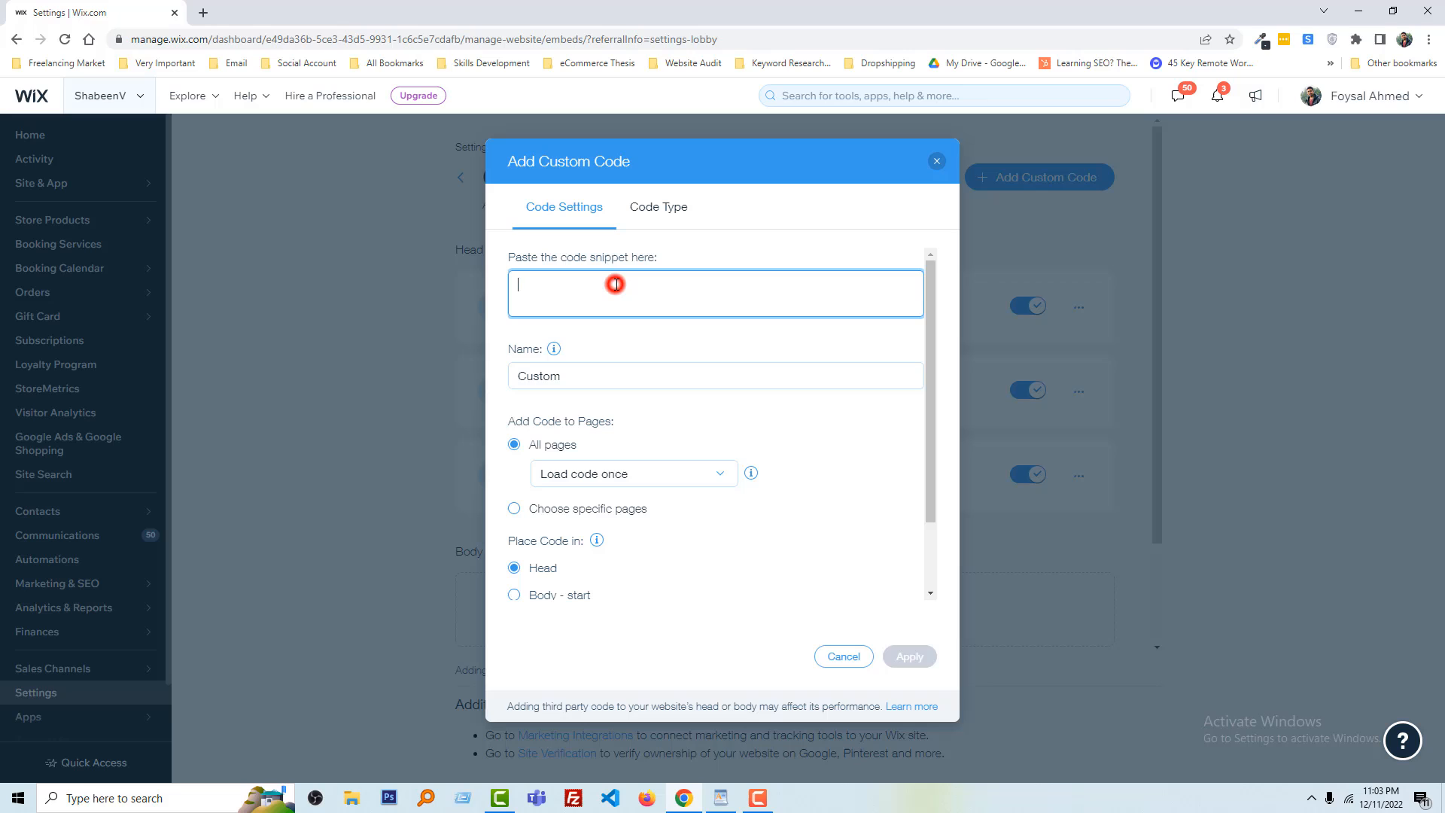
pyautogui.rightClick(616, 284)
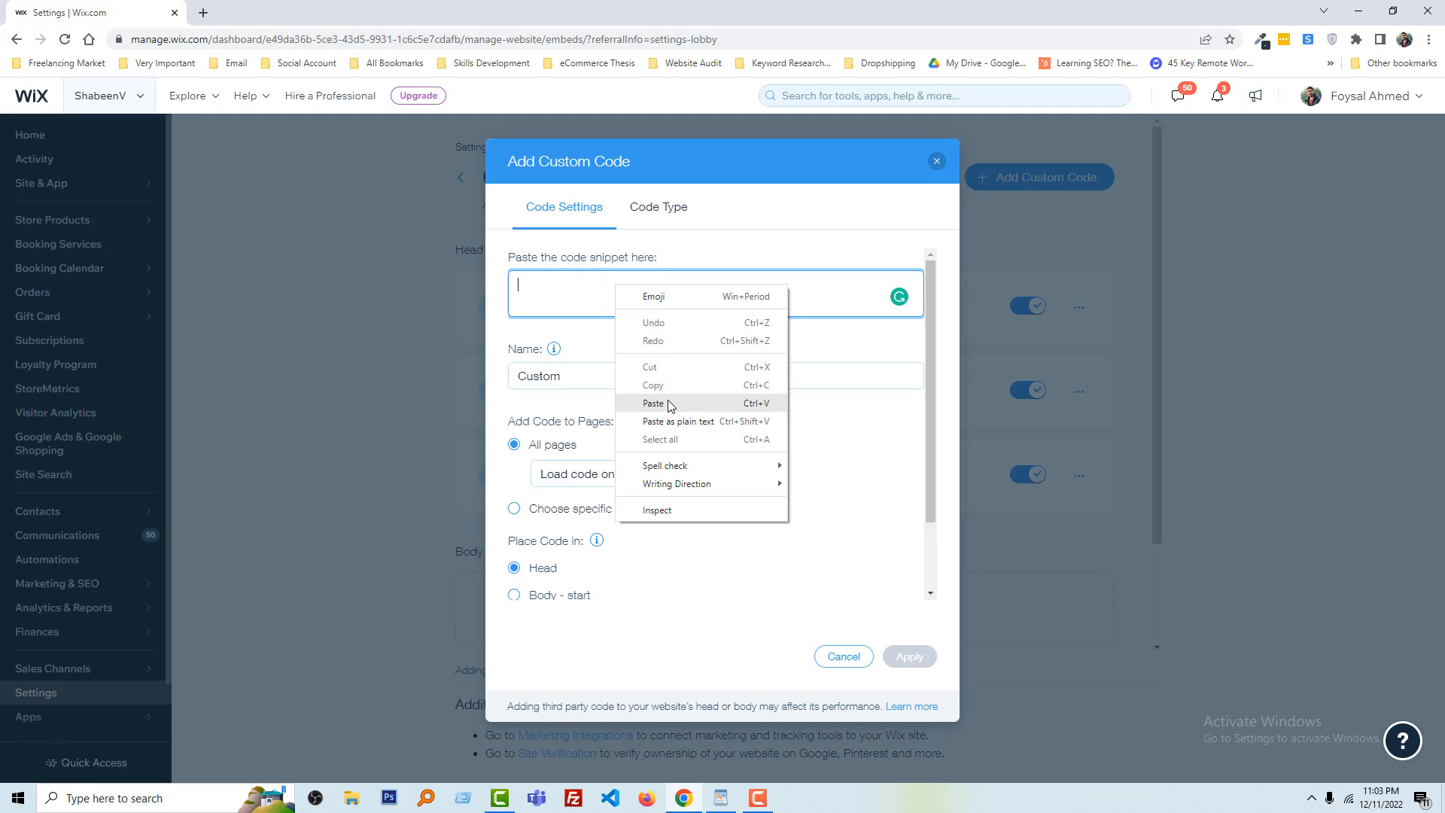
pyautogui.click(653, 403)
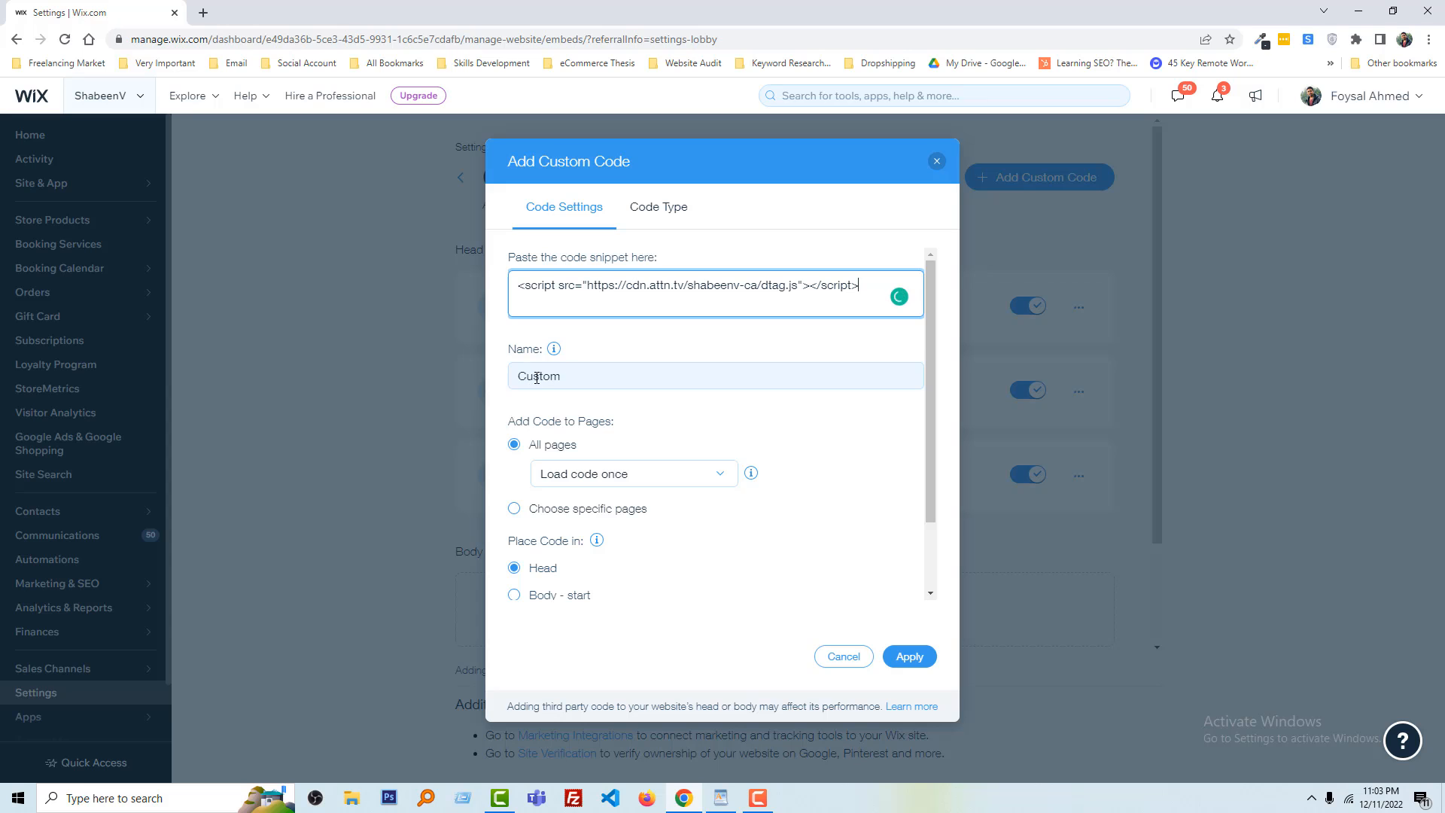
pyautogui.click(717, 375)
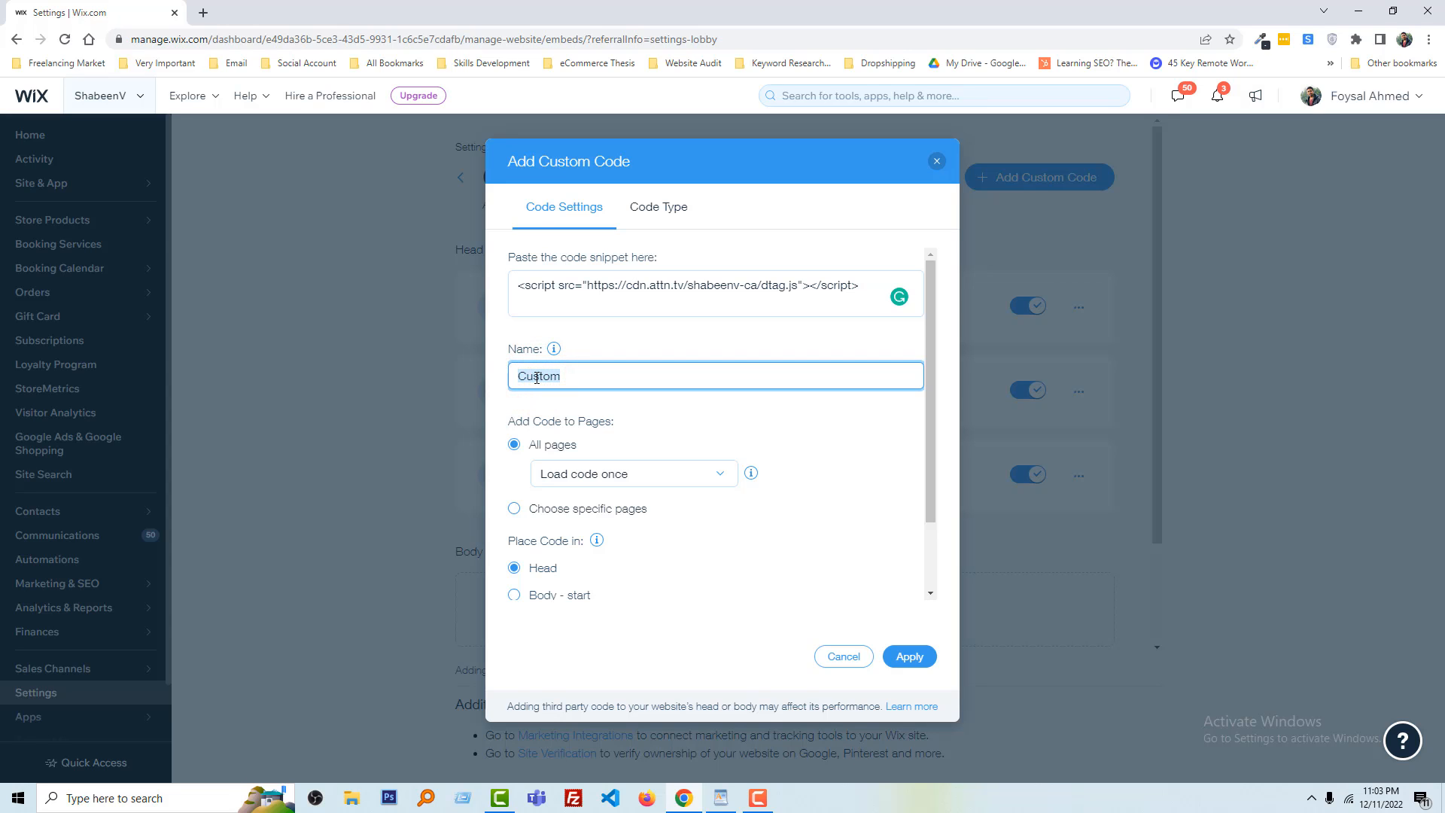
# Replace the default name 'Custom' with 'Code for Users Tracking'
pyautogui.write('Code for')
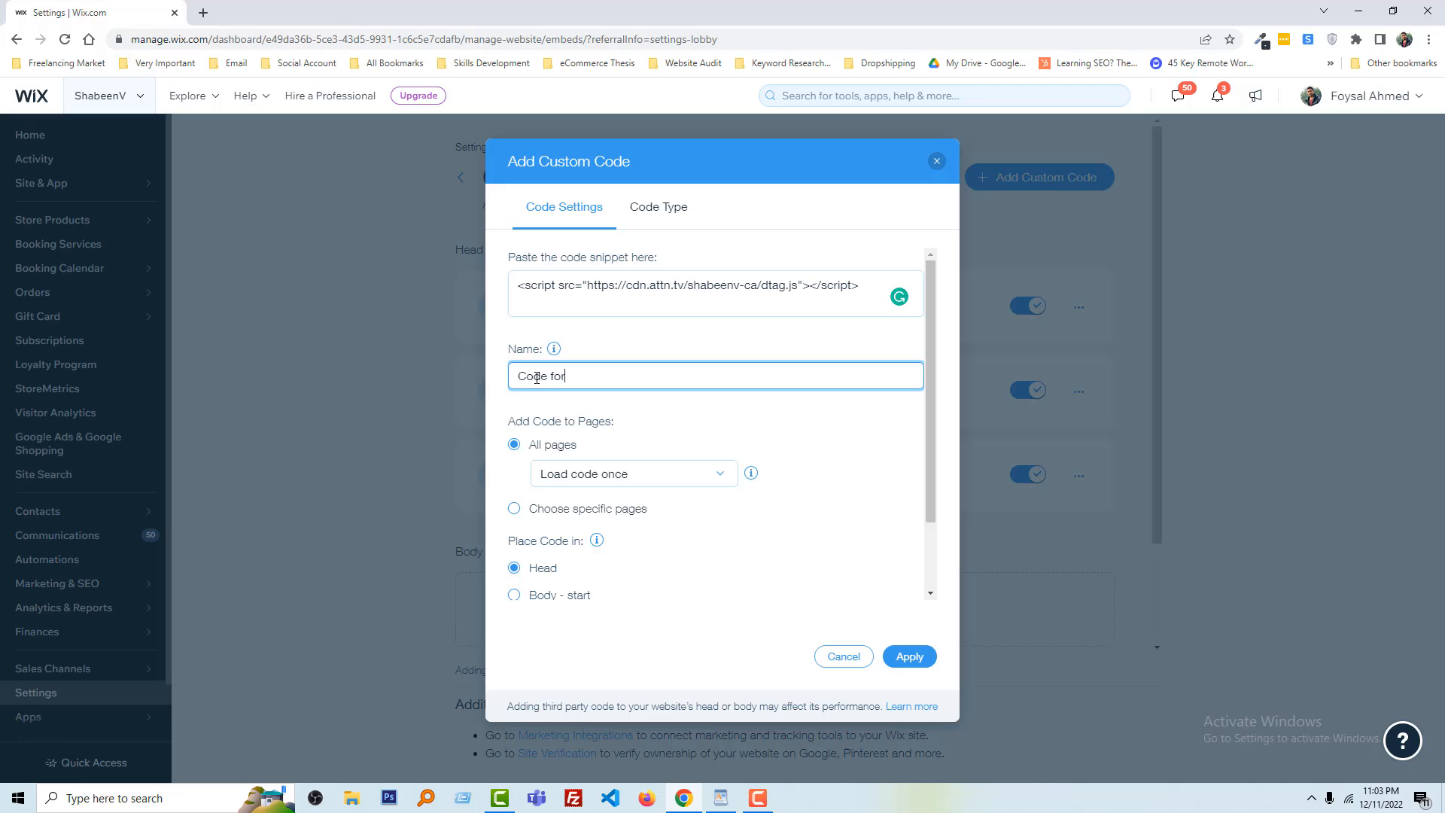
pyautogui.write('User')
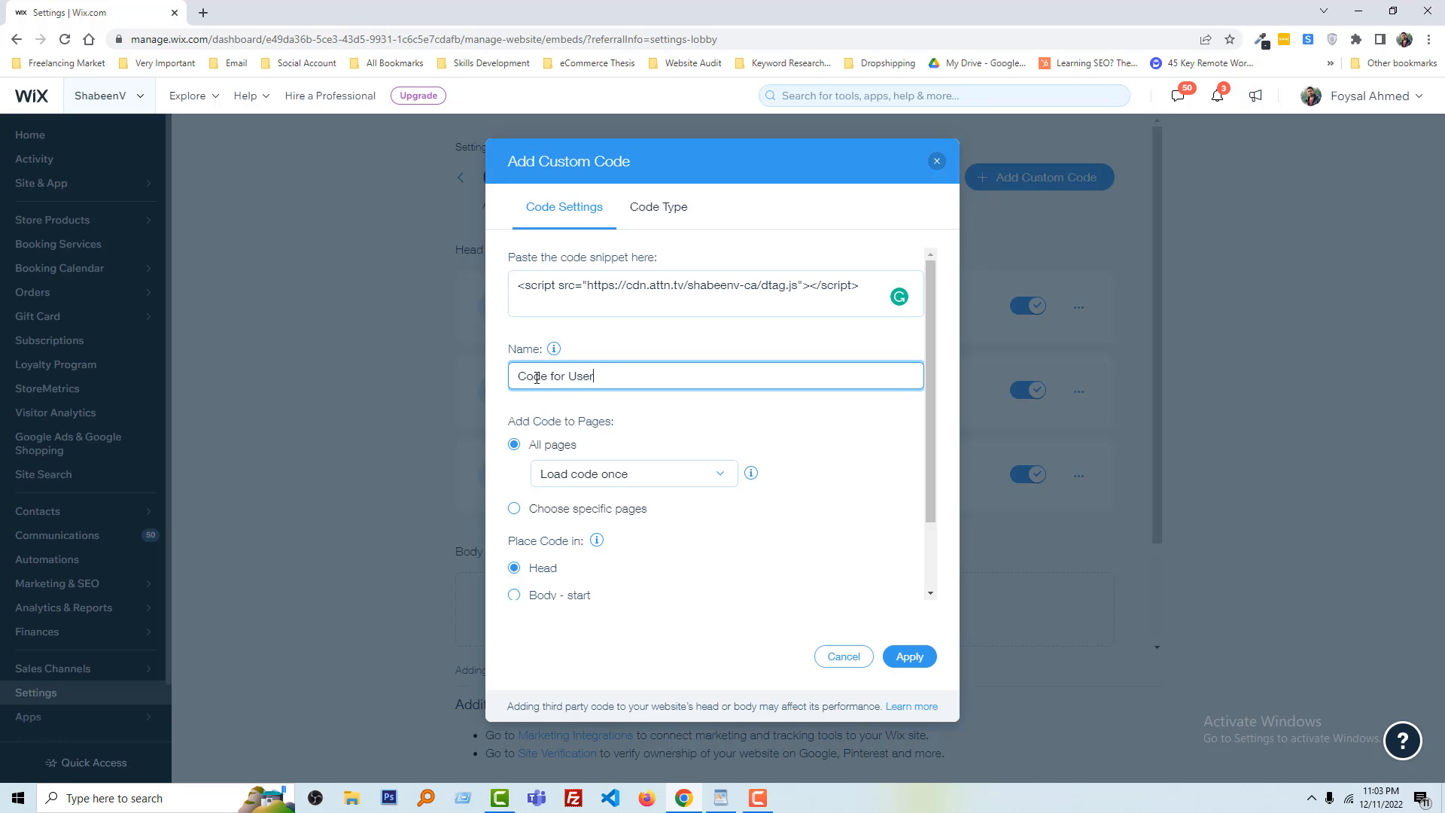
pyautogui.write('Tracking')
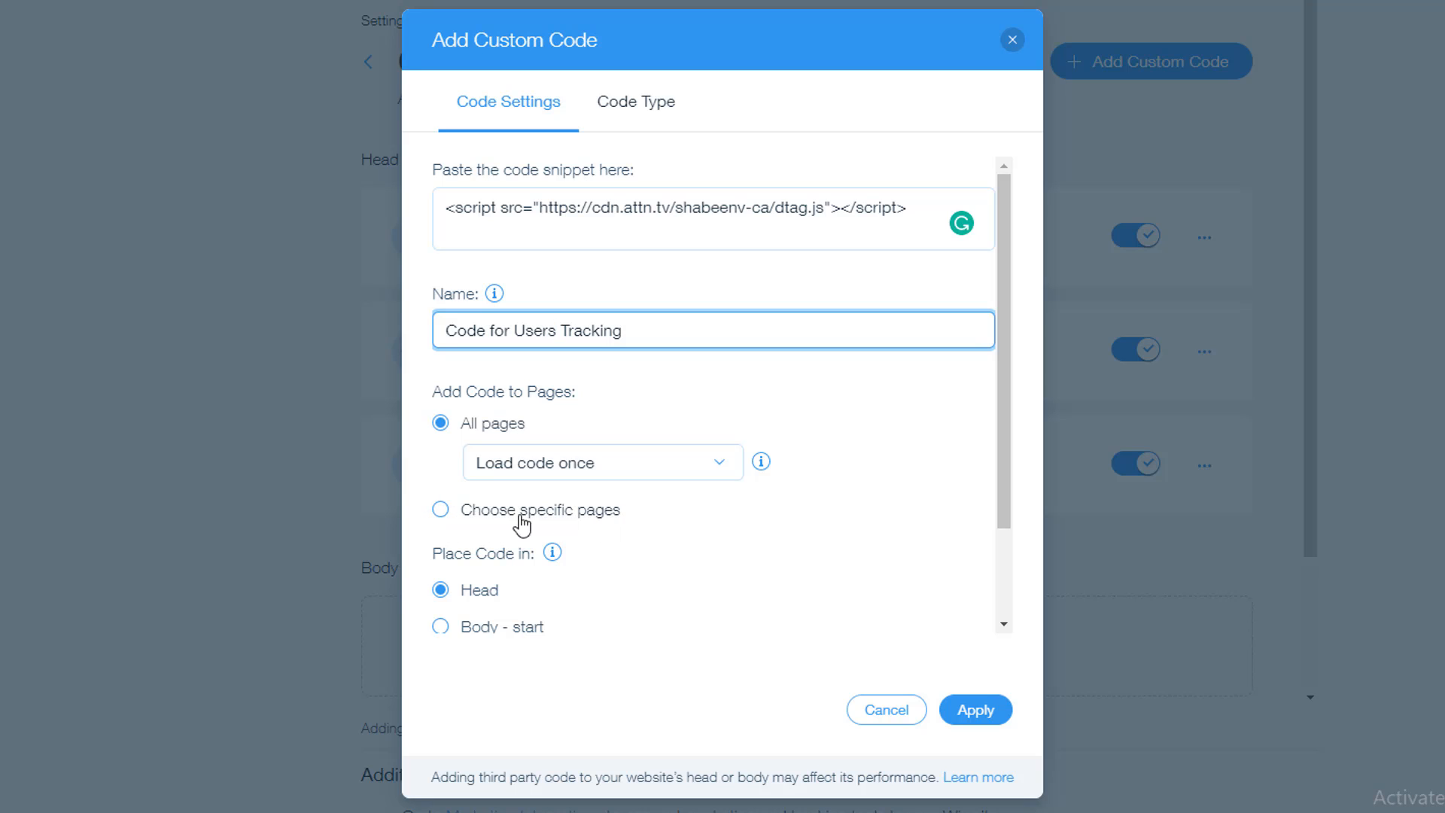
pyautogui.click(439, 509)
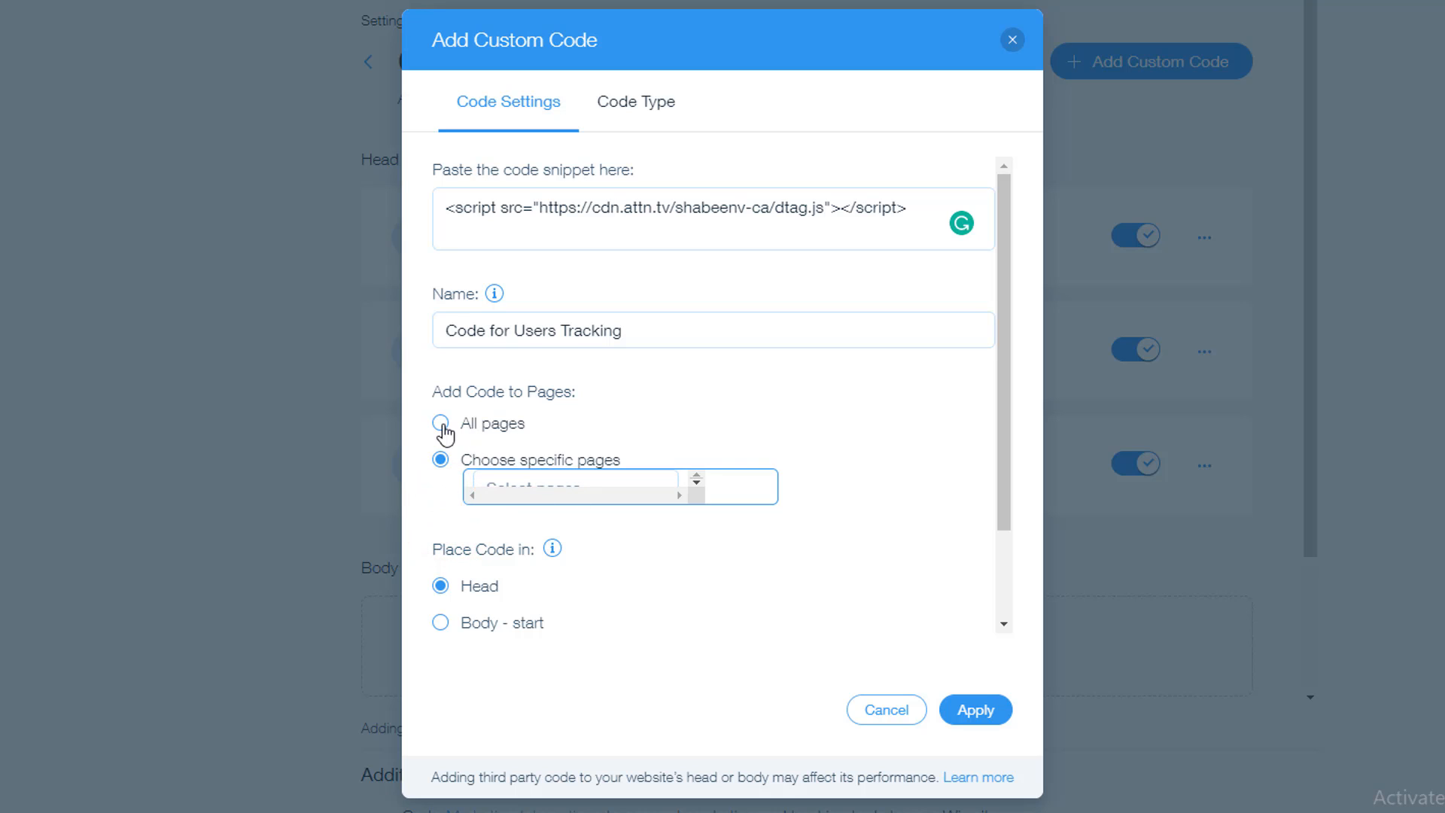
pyautogui.click(440, 424)
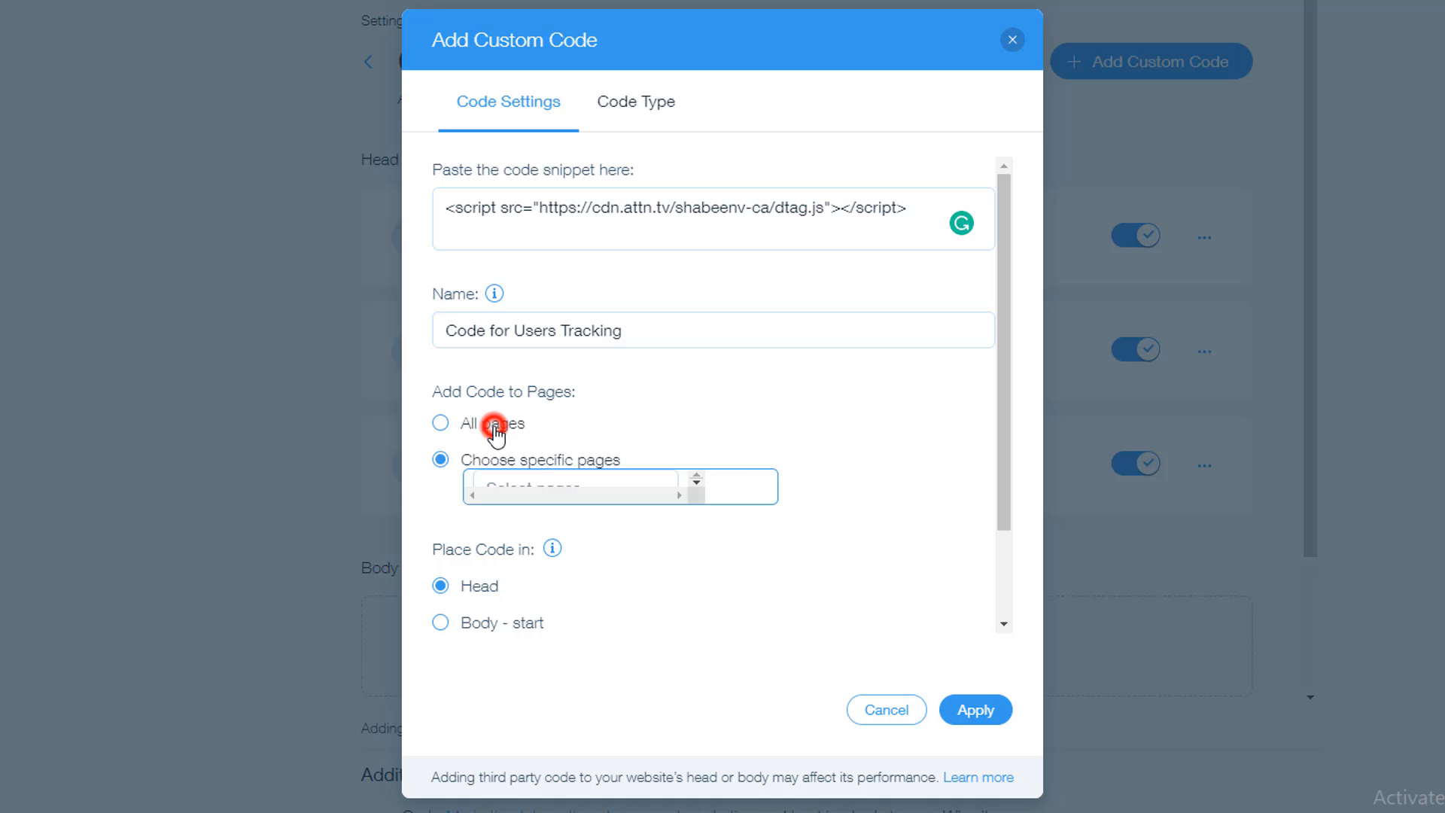
pyautogui.click(439, 423)
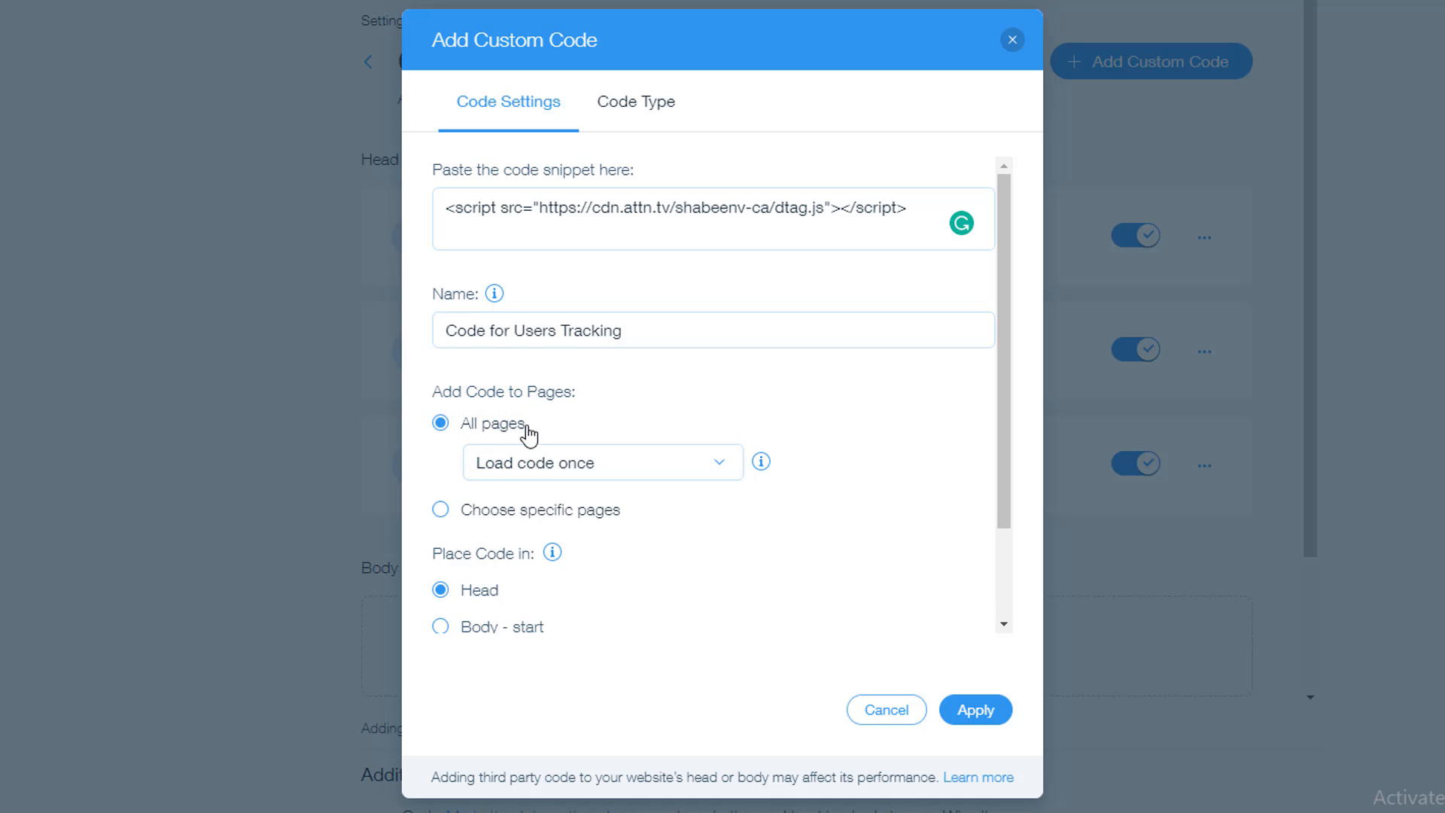
pyautogui.moveTo(494, 583)
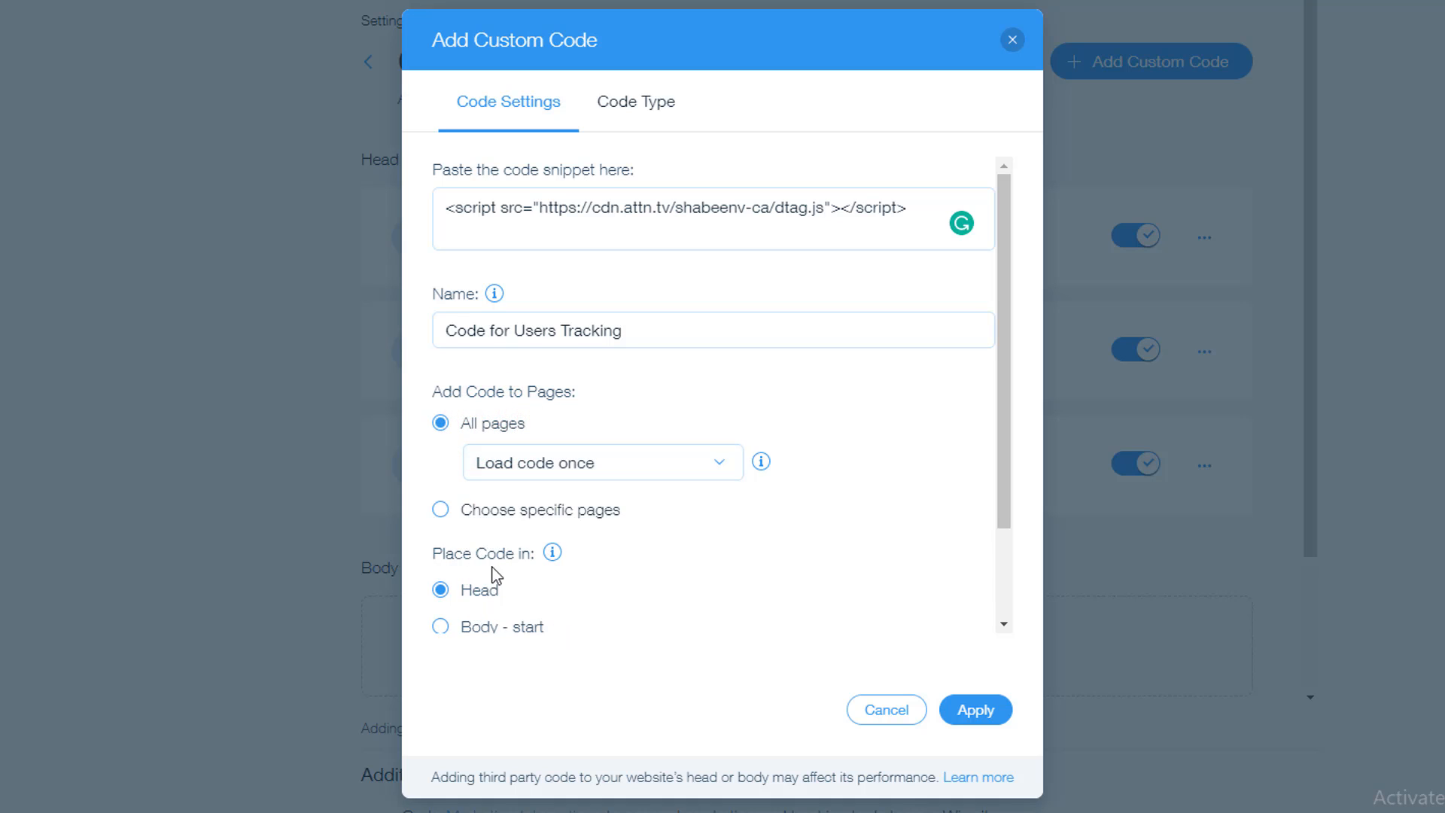
pyautogui.moveTo(526, 562)
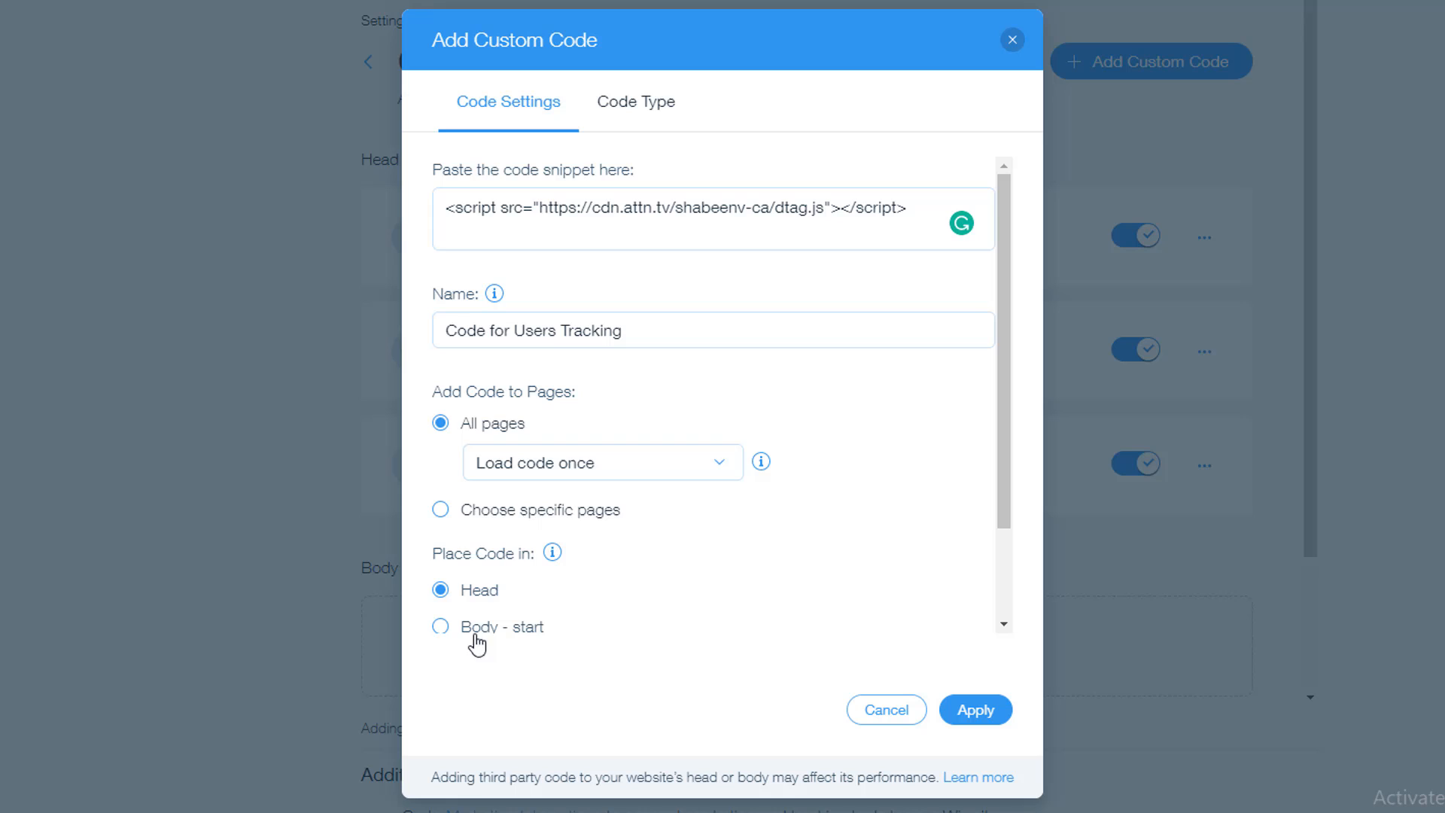
# Keep the snippet placed in Head after trying Body end and start, then apply it
pyautogui.scroll(-3)
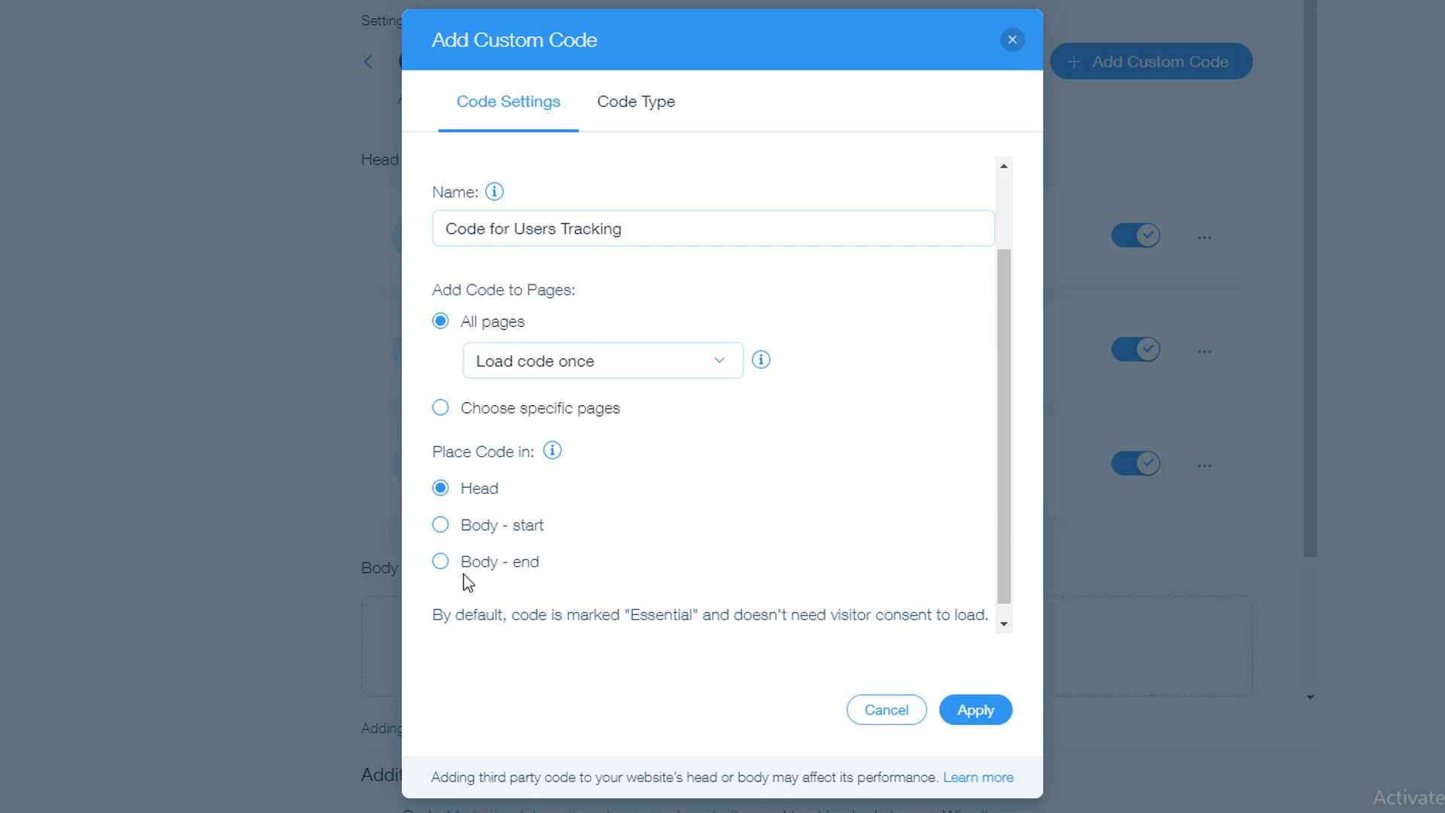
pyautogui.moveTo(466, 548)
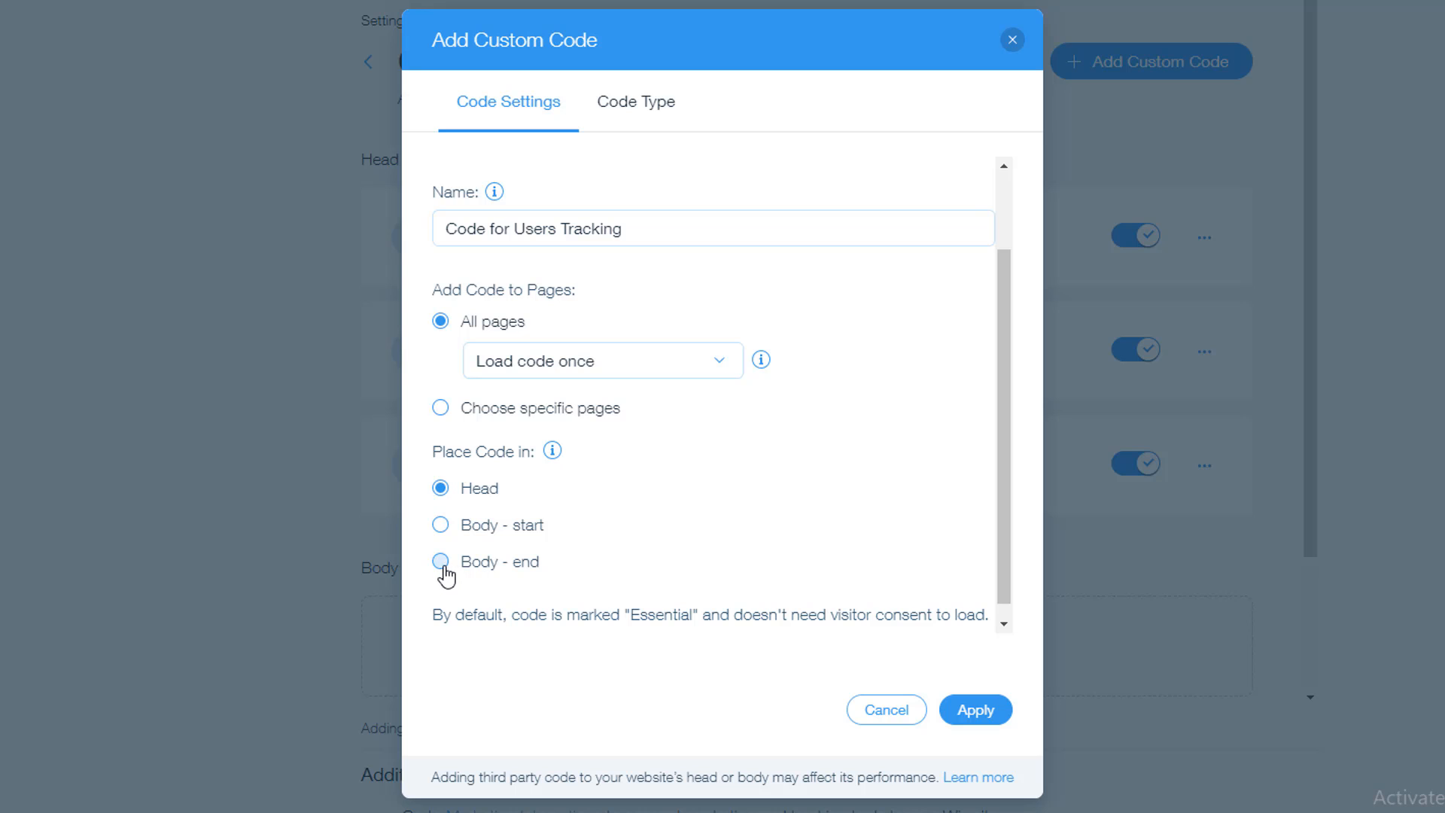
pyautogui.click(440, 561)
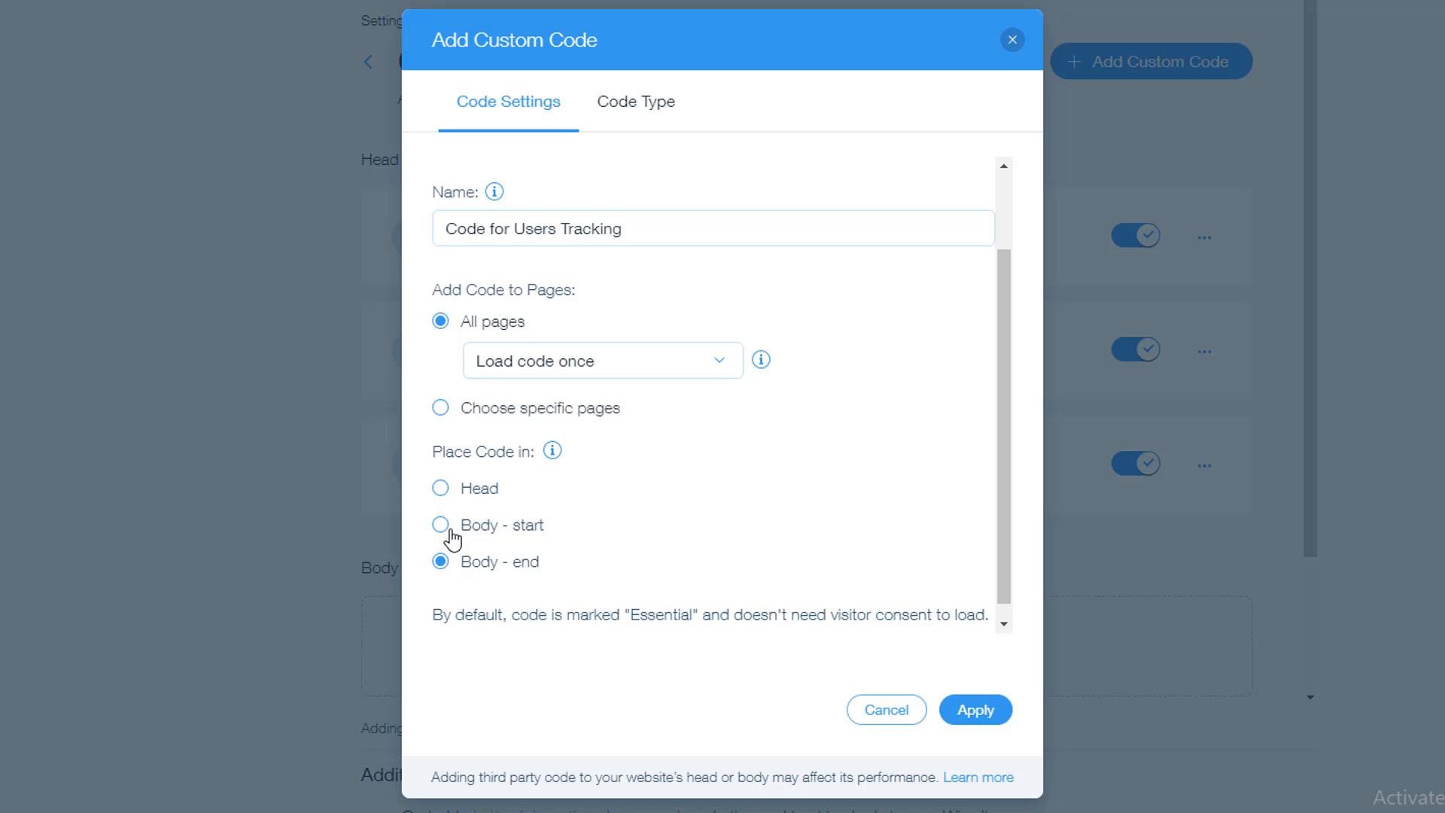
pyautogui.click(439, 524)
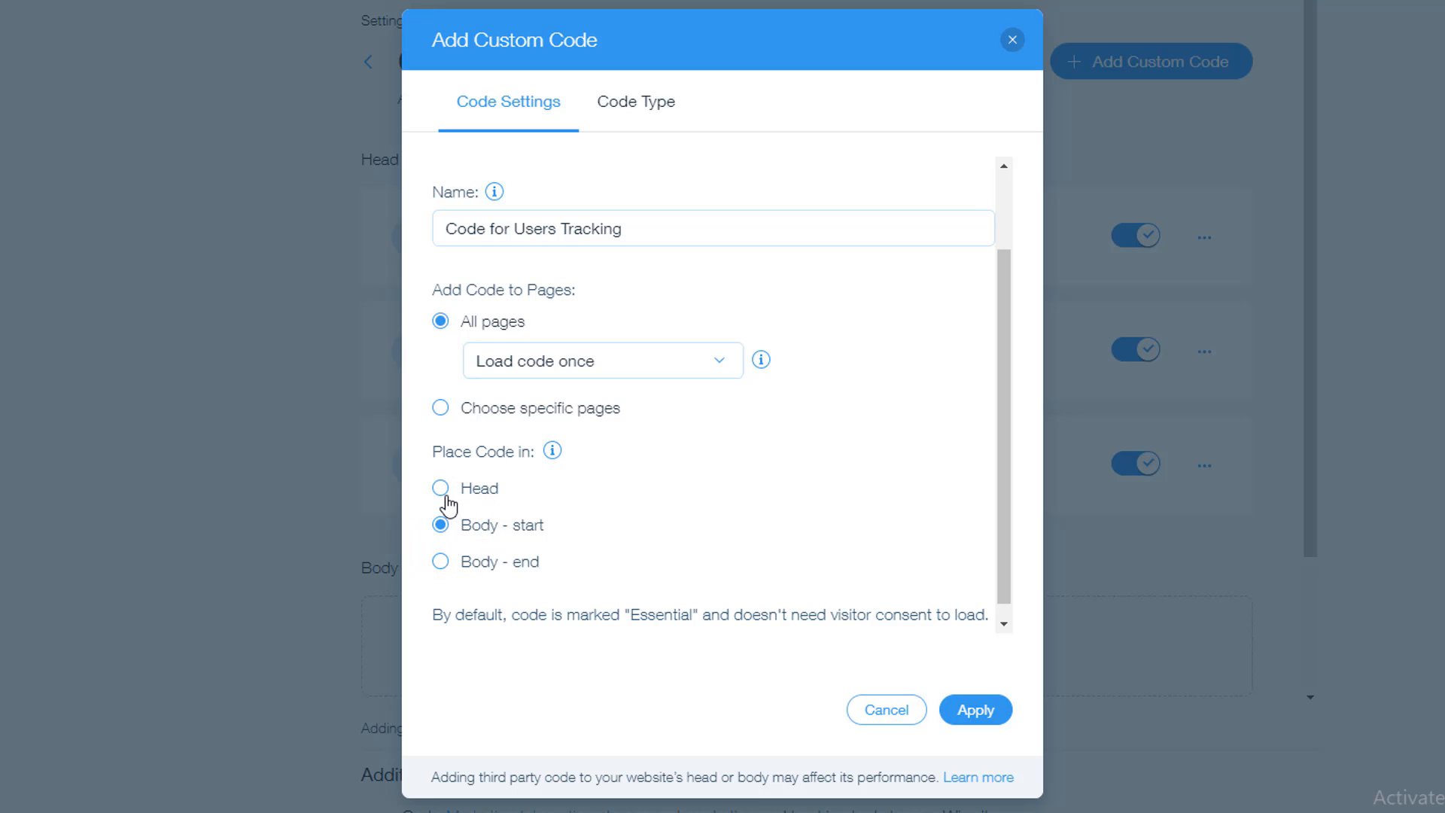
pyautogui.click(439, 488)
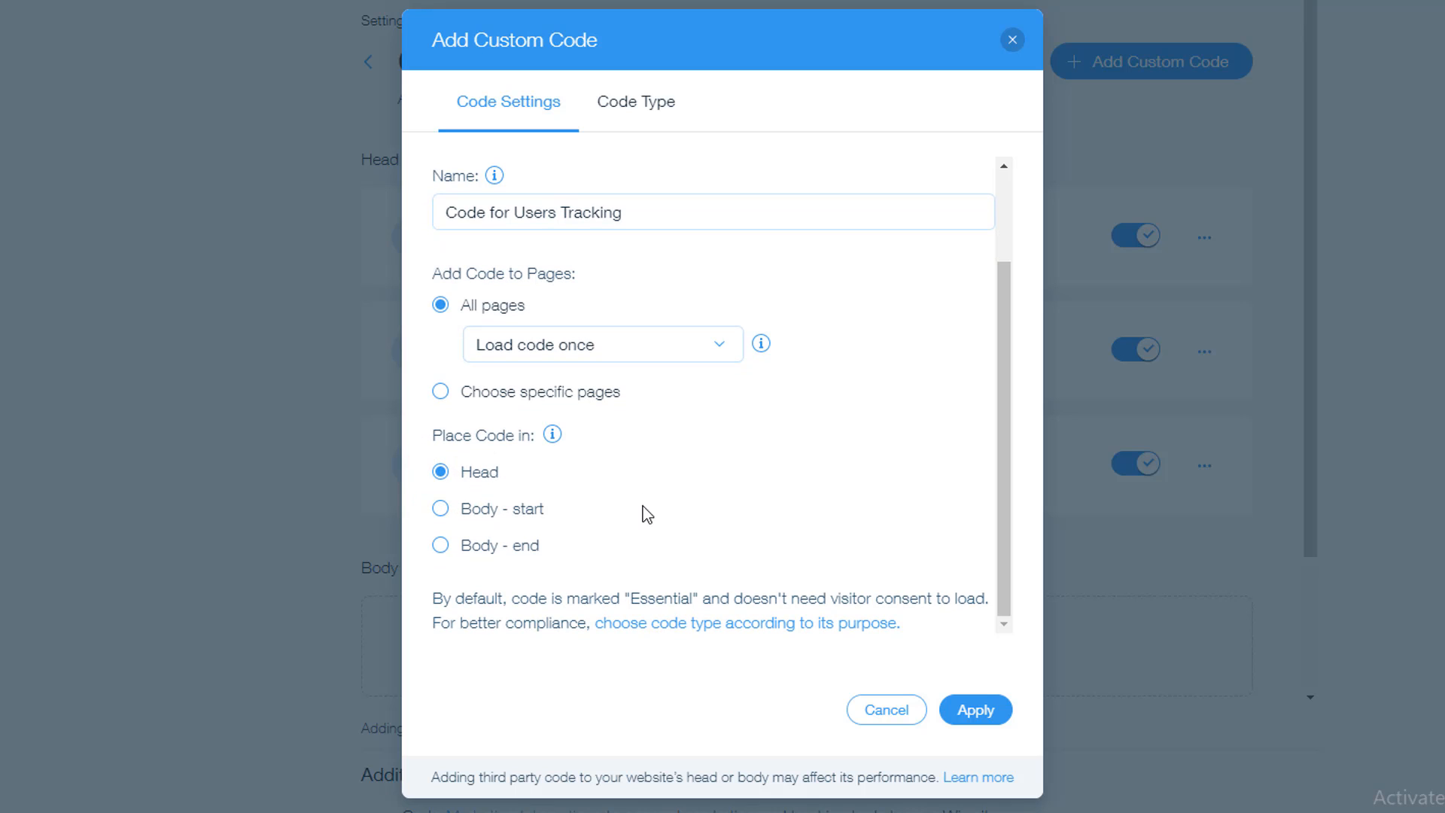
pyautogui.moveTo(979, 710)
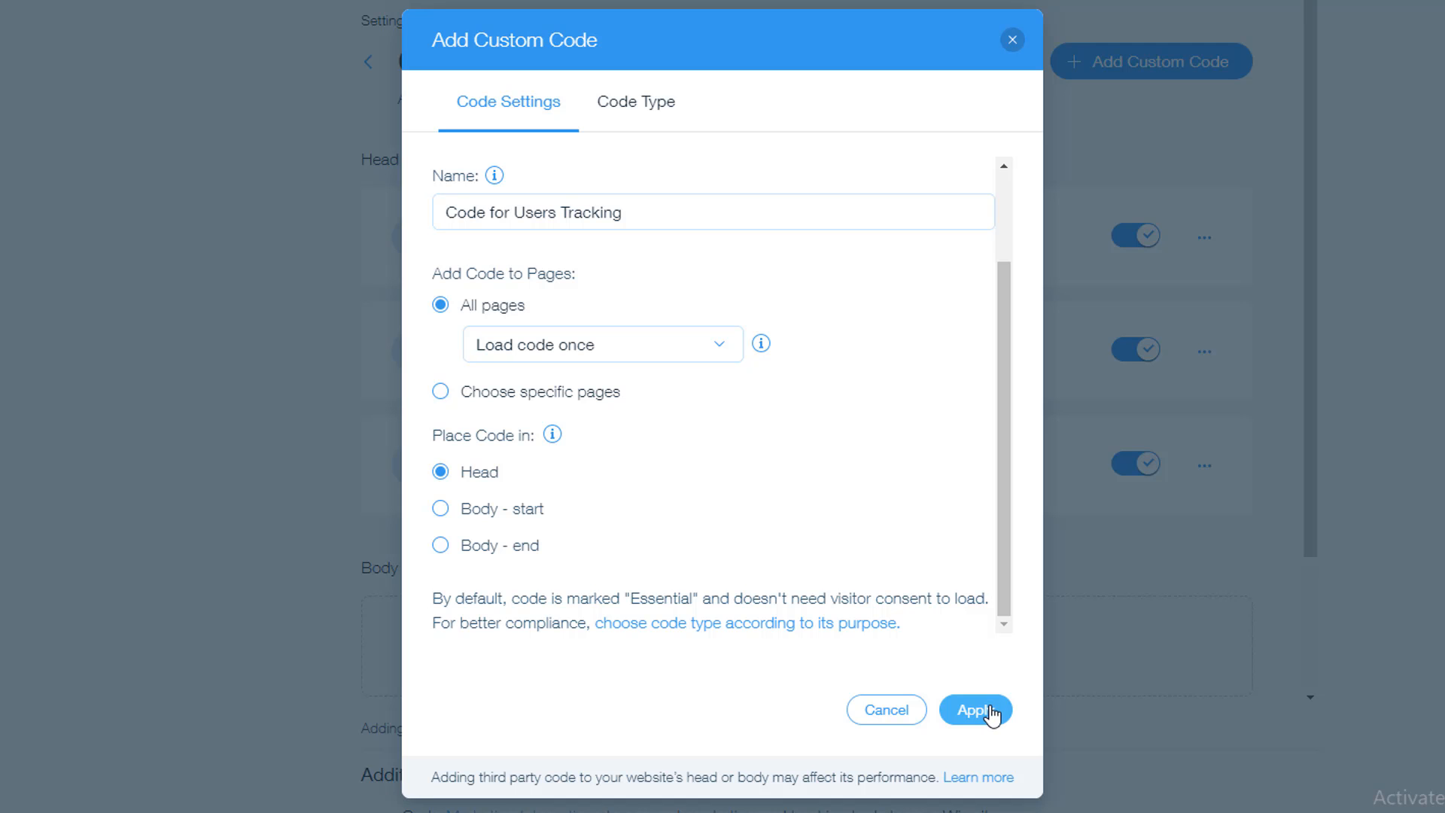
pyautogui.click(975, 710)
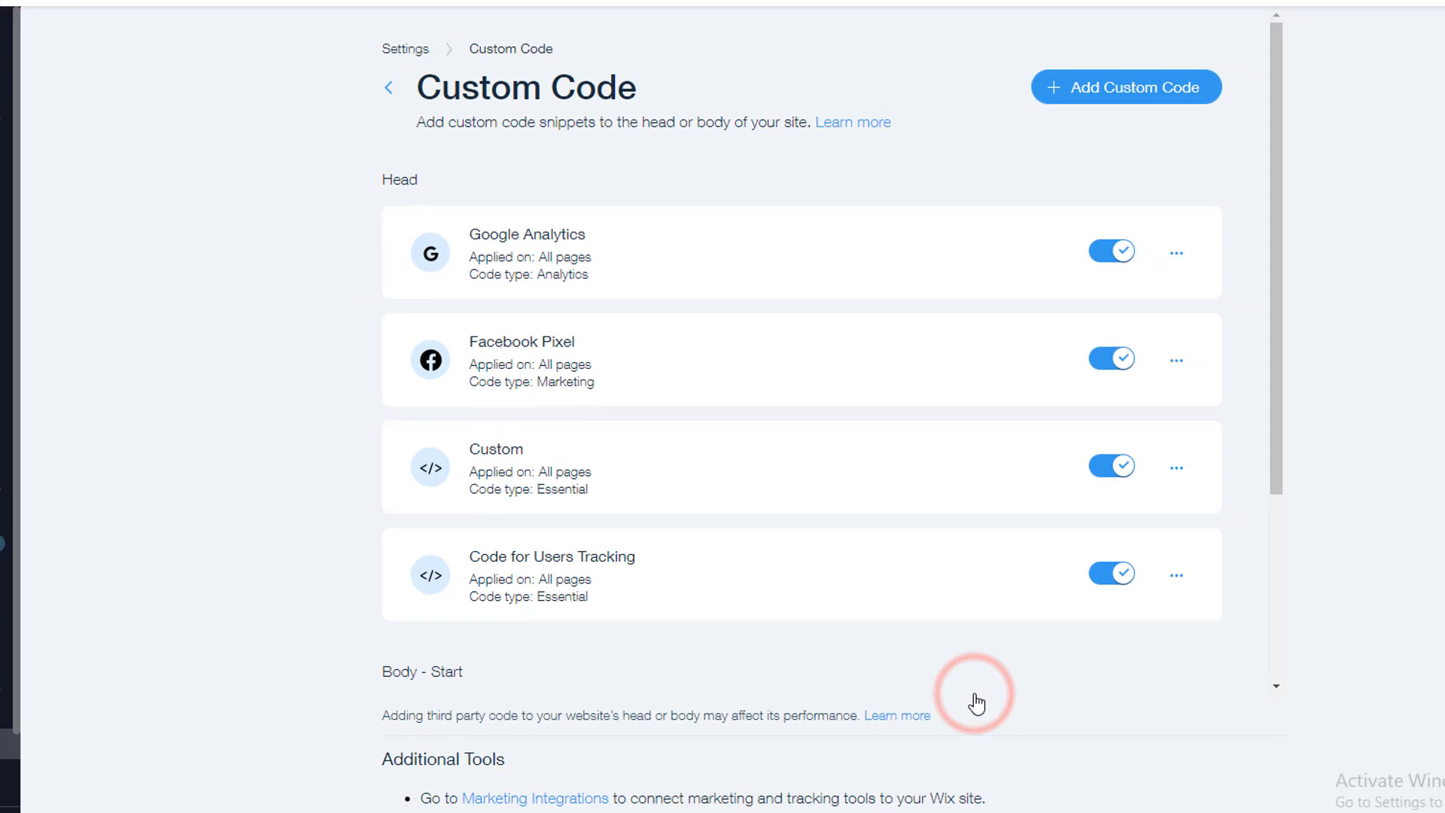